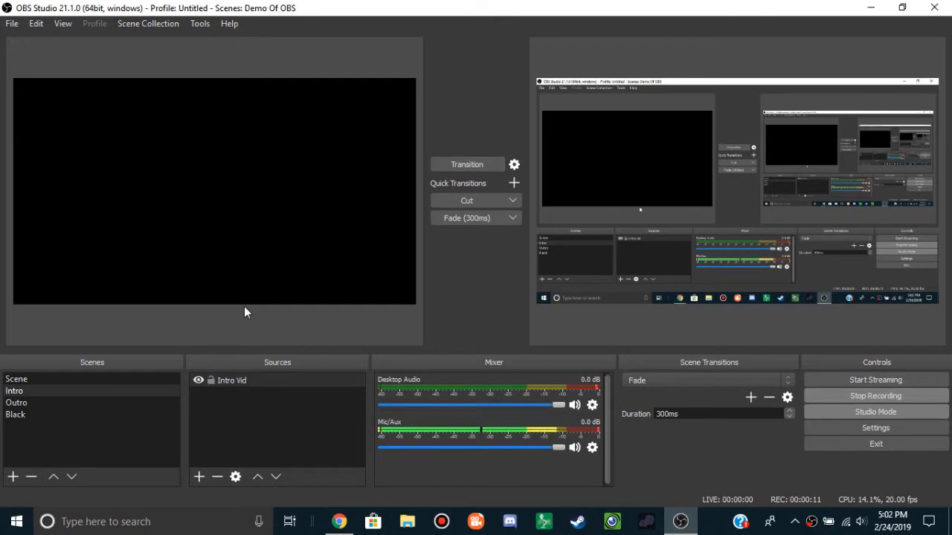
# Browse File Explorer to Documents > Rigs of Rods 0.4 > terrains and select the PISD Training Bus pack.
pyautogui.click(16, 402)
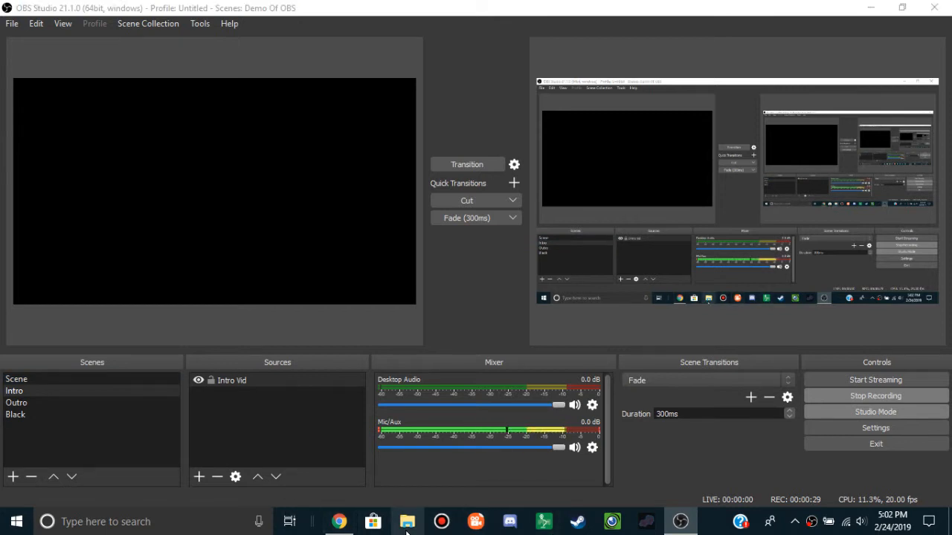
pyautogui.click(406, 521)
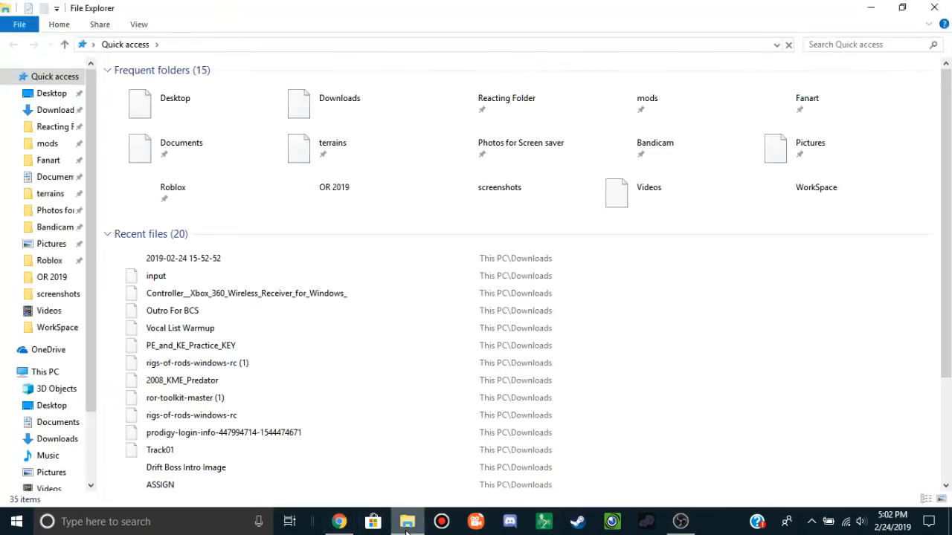
pyautogui.click(57, 109)
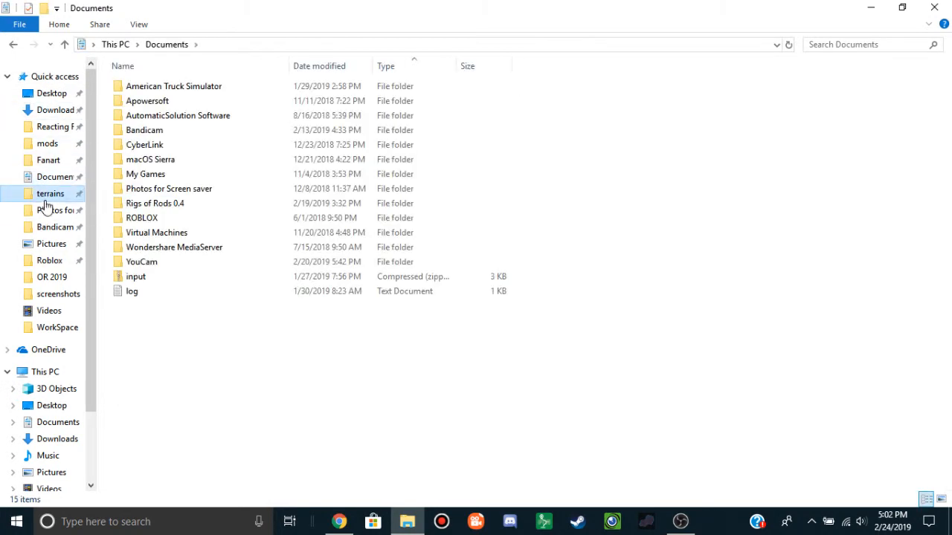
pyautogui.doubleClick(50, 194)
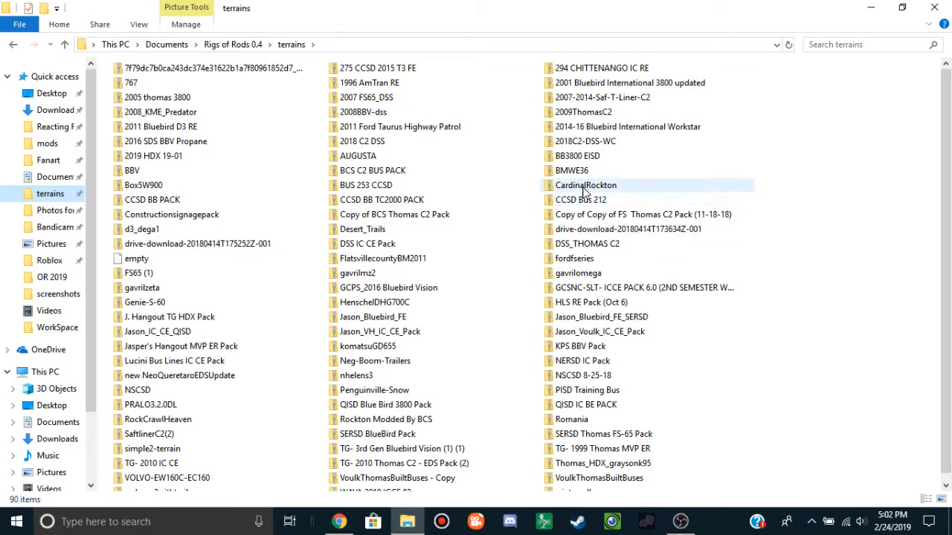
pyautogui.moveTo(420, 233)
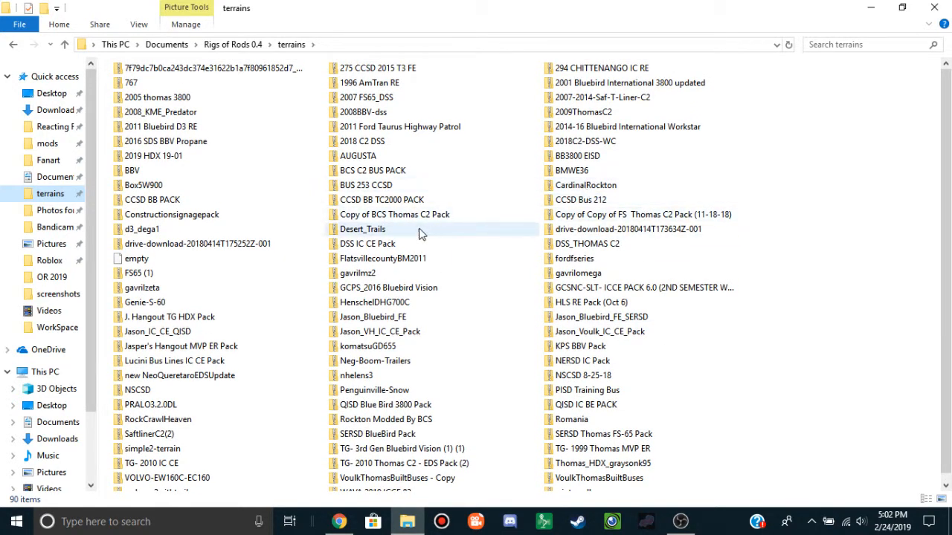
pyautogui.moveTo(362, 229)
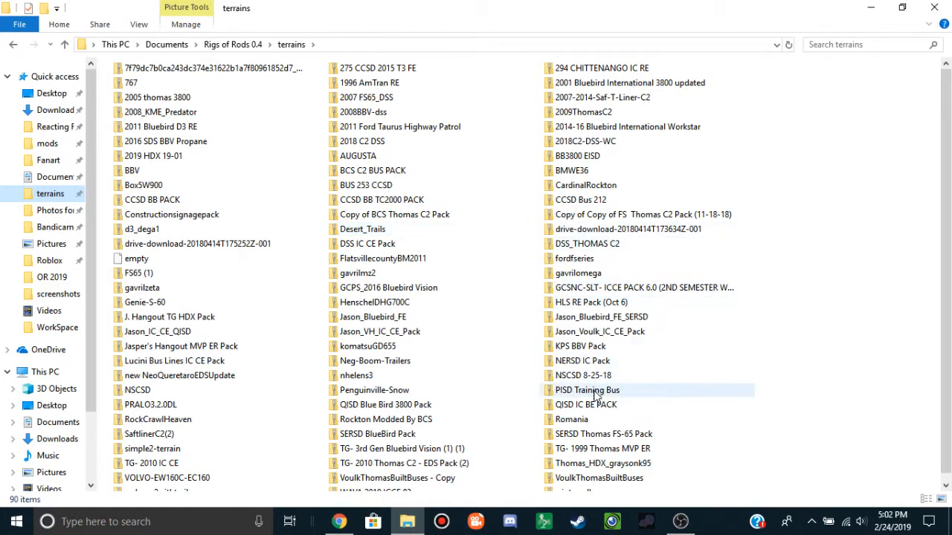
pyautogui.moveTo(617, 401)
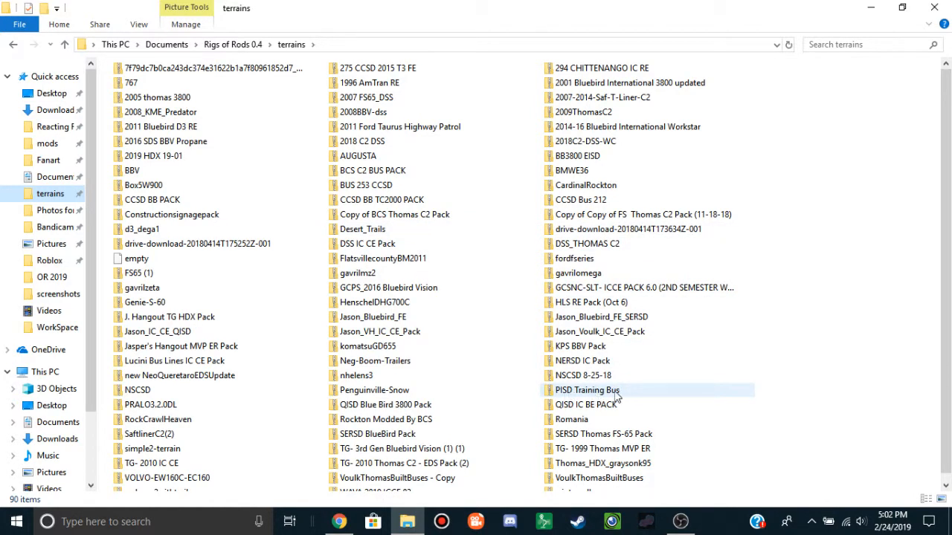
pyautogui.click(587, 390)
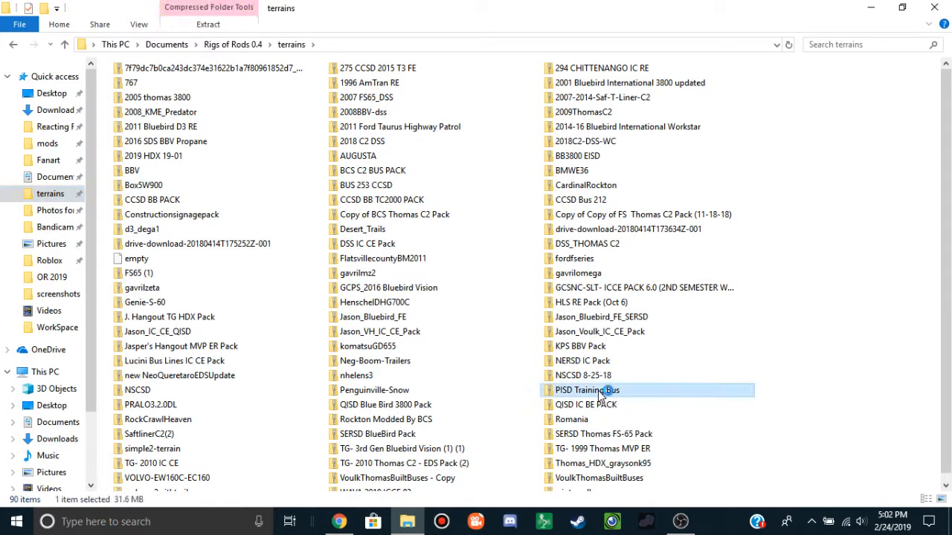
# Open the PISD Training Bus pack, search it for 'side', and bring up the Sideletterin PNG's open options.
pyautogui.doubleClick(587, 390)
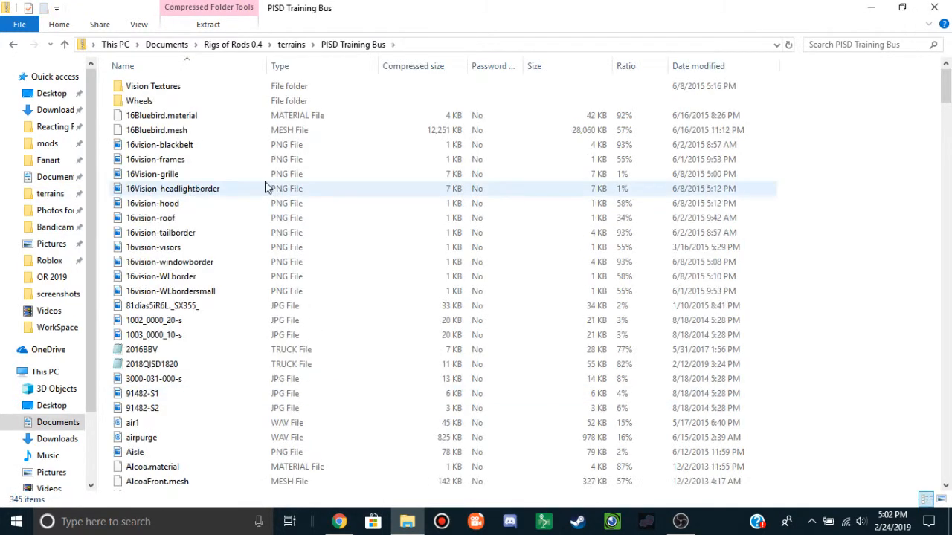
pyautogui.scroll(-3)
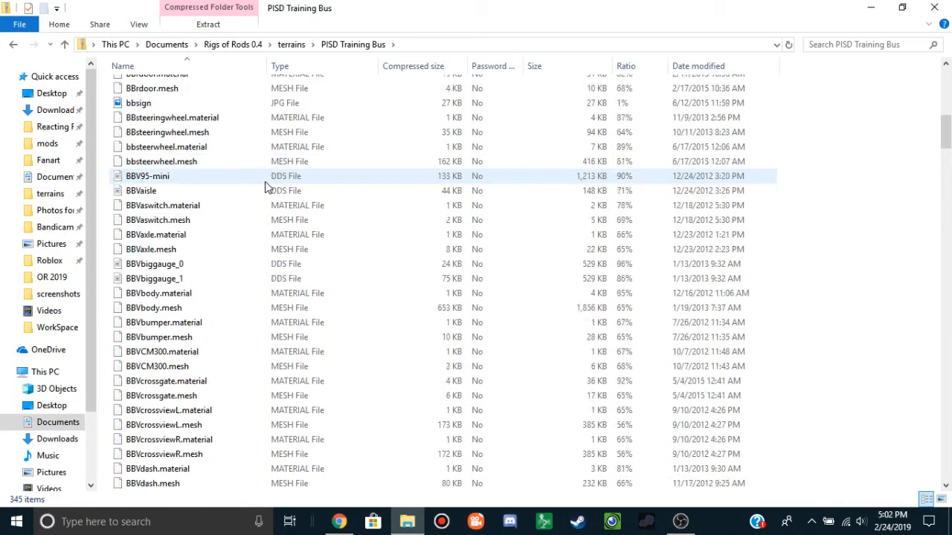
pyautogui.scroll(-3)
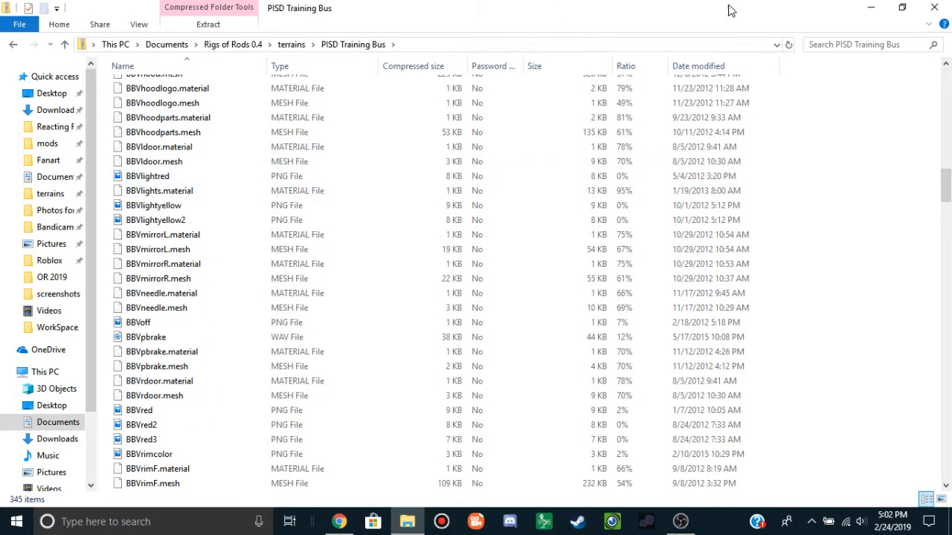
pyautogui.write('side')
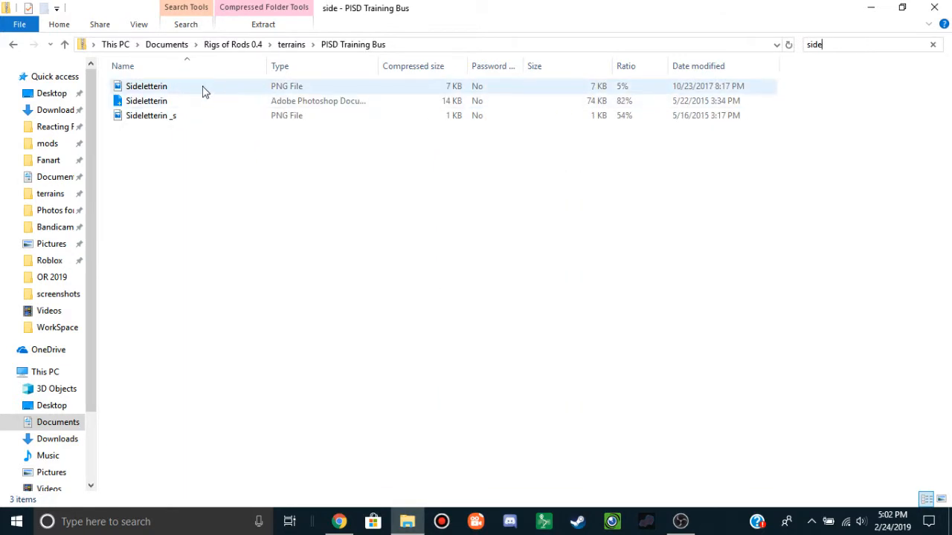
pyautogui.rightClick(147, 85)
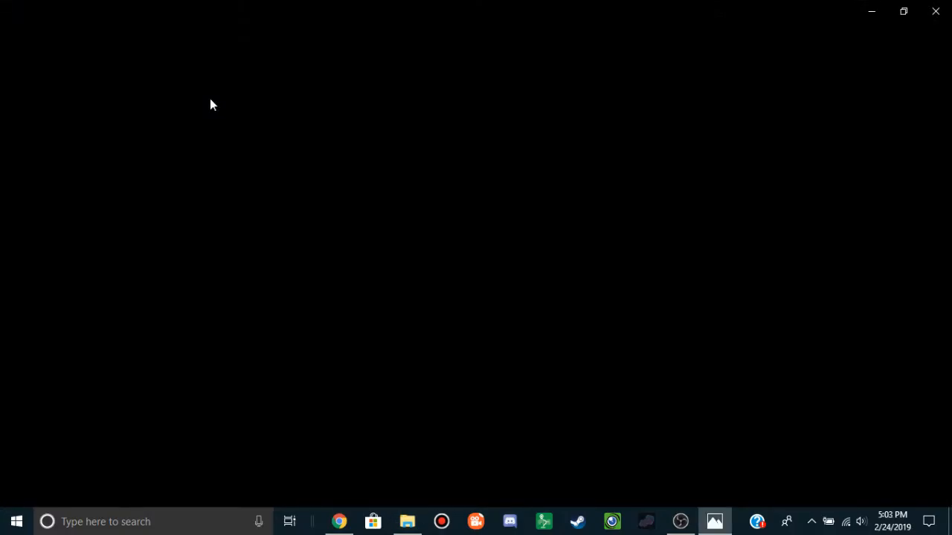
pyautogui.moveTo(623, 115)
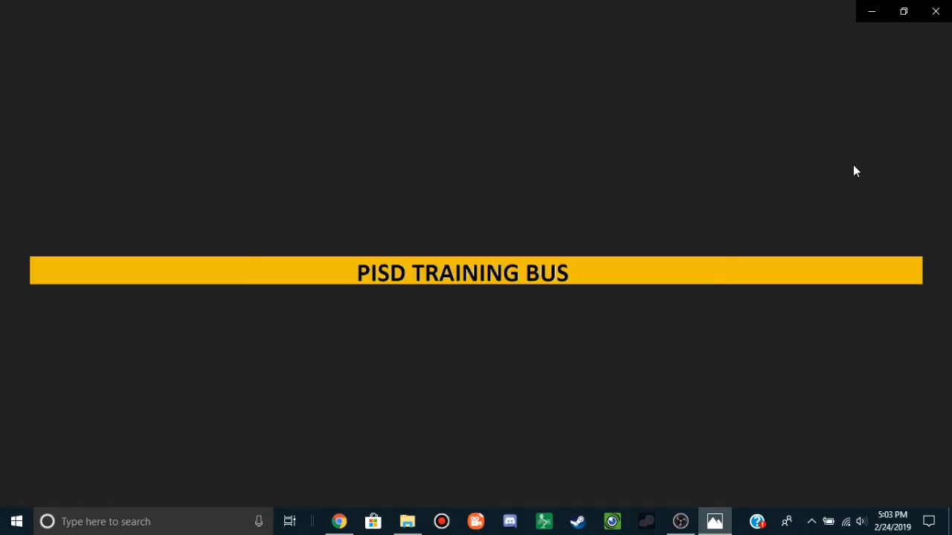
pyautogui.moveTo(933, 52)
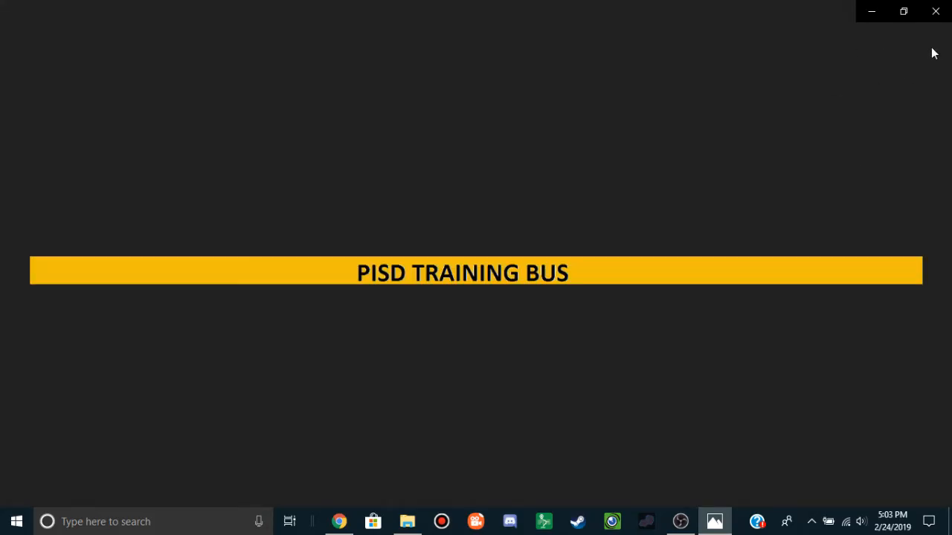
# Show the Edit & Create options for Sideletterin.png in Photos.
pyautogui.click(779, 39)
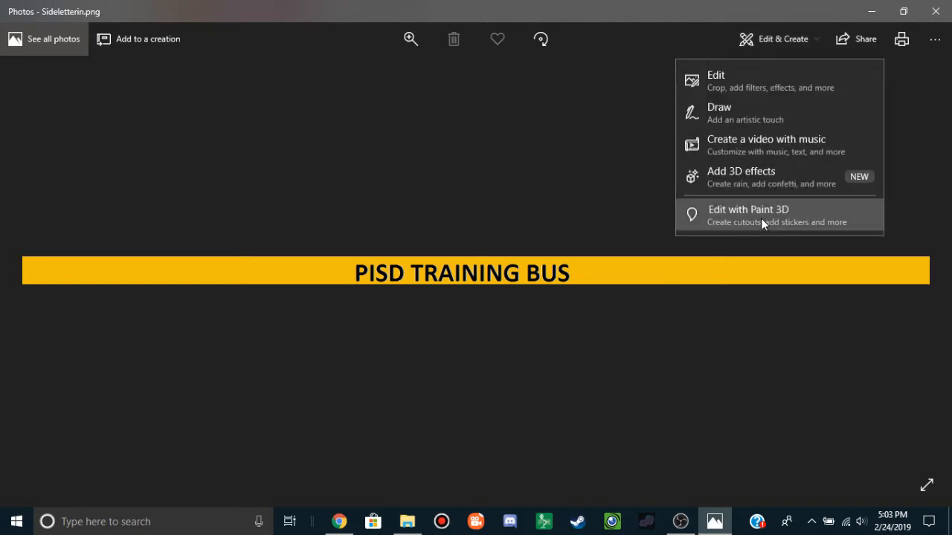
# Edit the image in Paint 3D, painting out the lettering with a 98px yellow marker, and maximize.
pyautogui.click(748, 209)
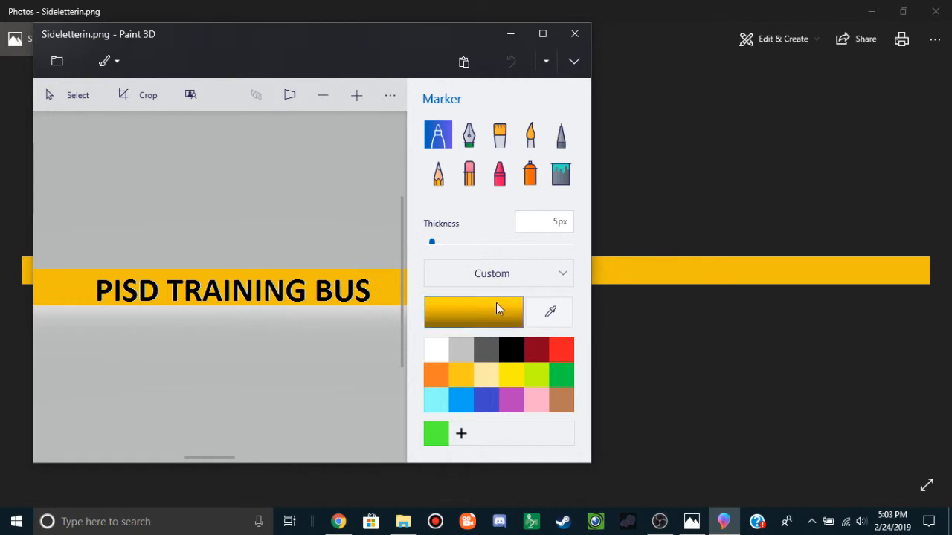
pyautogui.moveTo(431, 241); pyautogui.dragTo(521, 241)
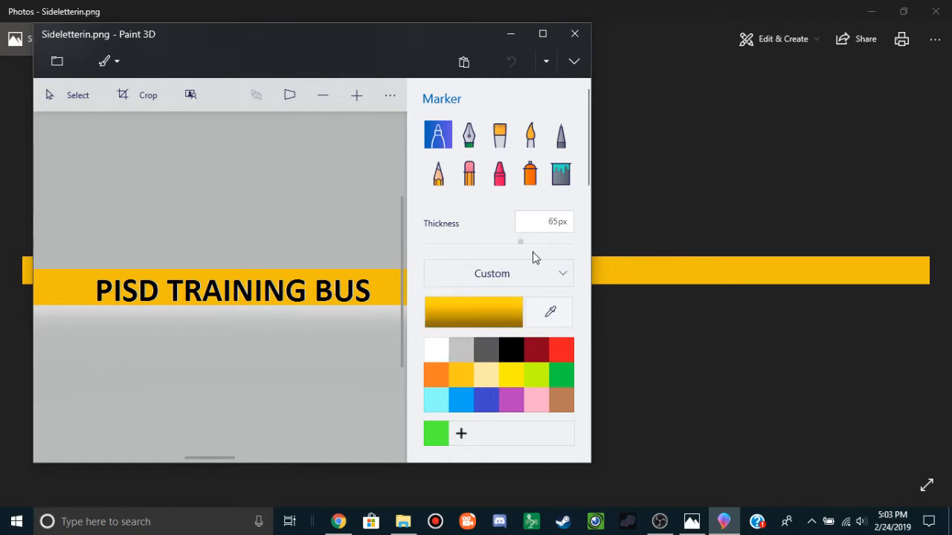
pyautogui.moveTo(520, 241); pyautogui.dragTo(569, 241)
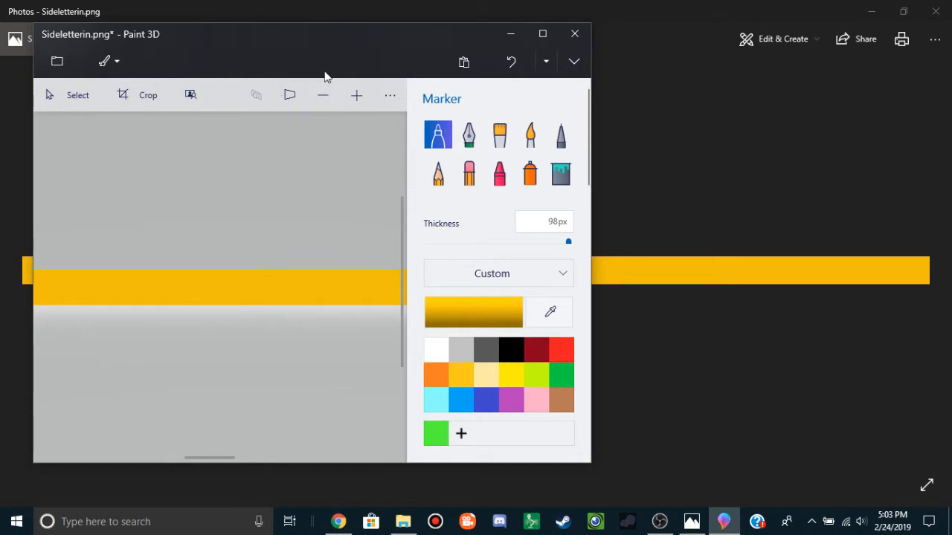
pyautogui.click(542, 33)
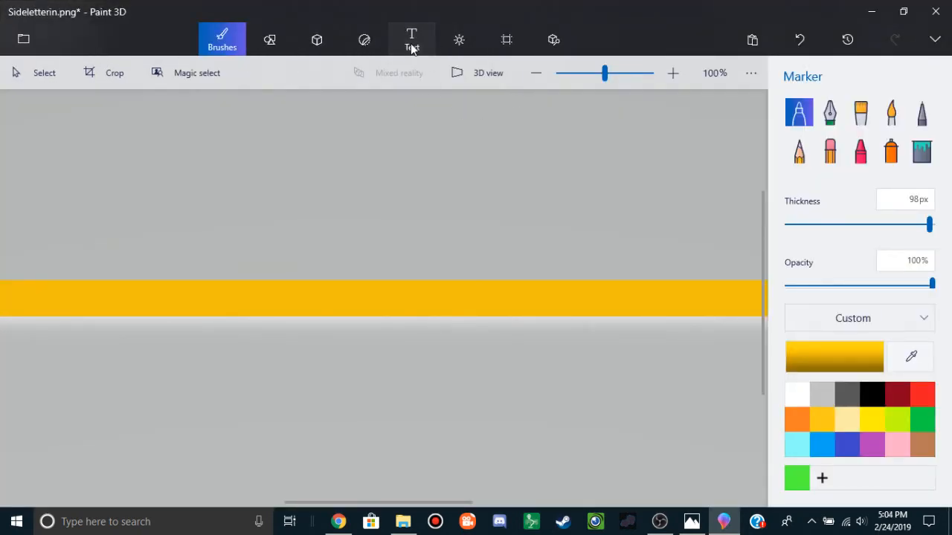
# Add a text box on the yellow band reading 'Keystone Allies School District' at size 26.
pyautogui.click(411, 40)
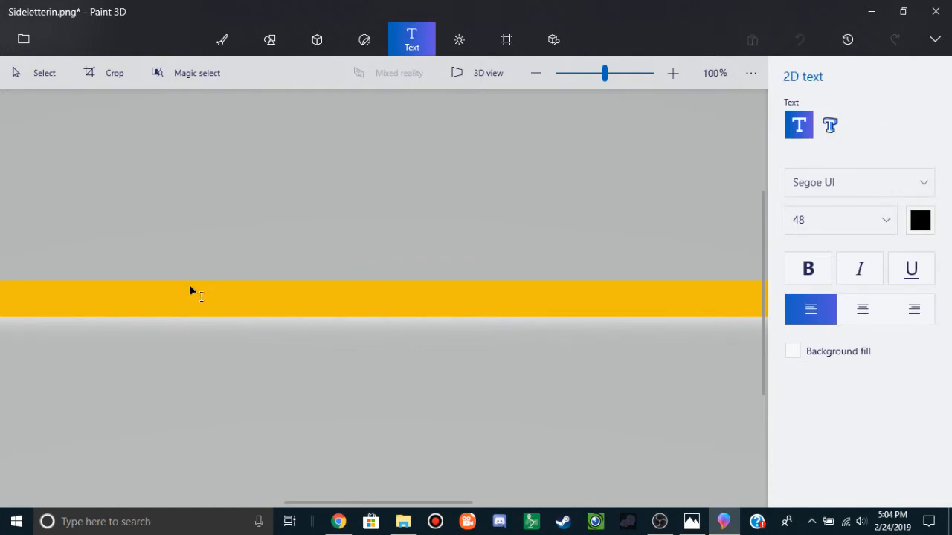
pyautogui.moveTo(182, 289); pyautogui.dragTo(565, 309)
pyautogui.write('Keystone Allie School Dis')
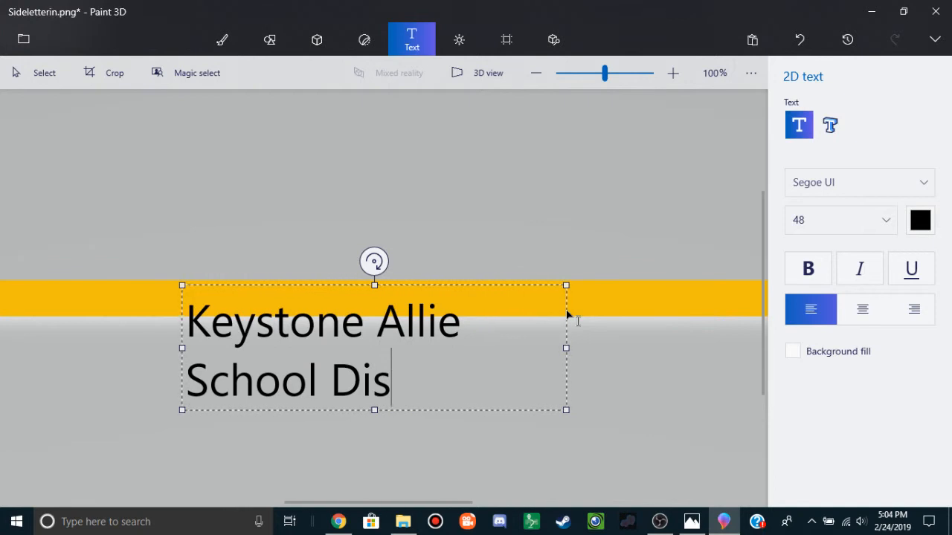
pyautogui.write('trict')
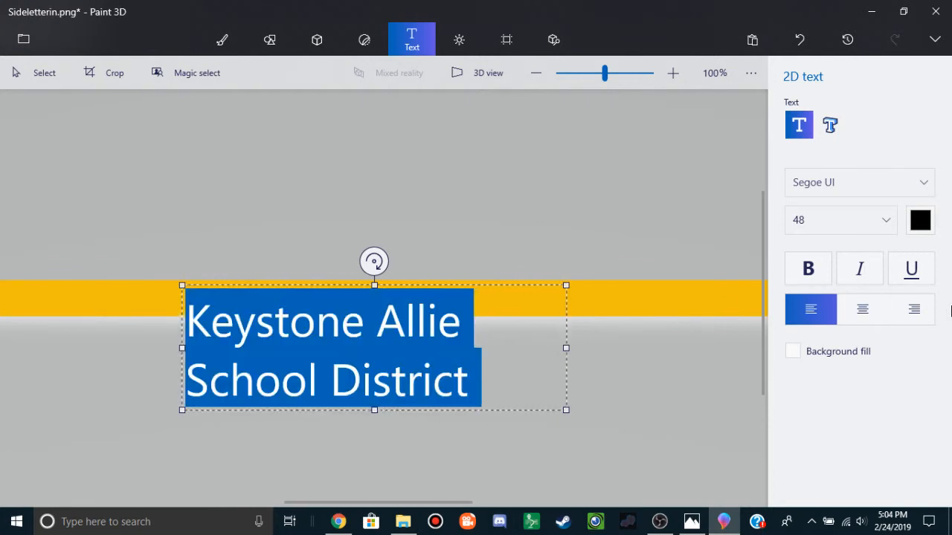
pyautogui.moveTo(840, 220)
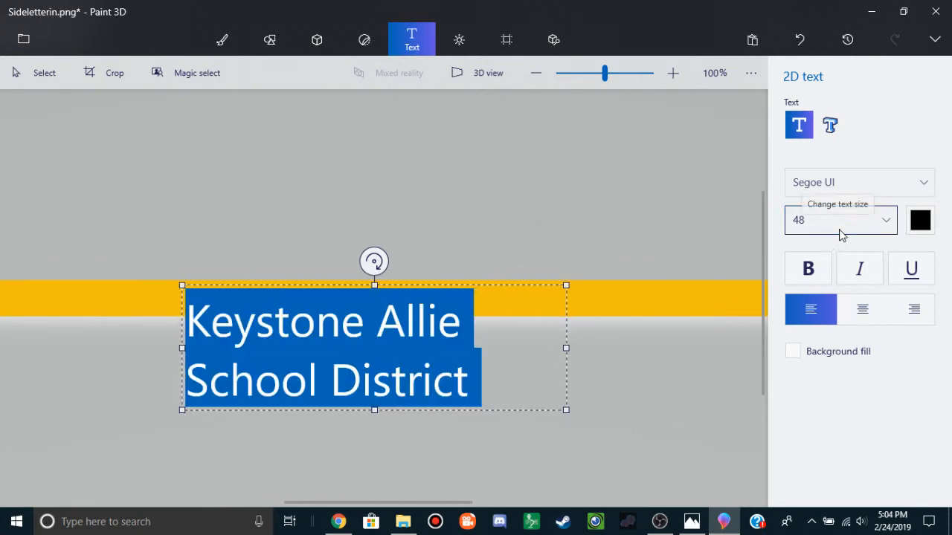
pyautogui.write('26')
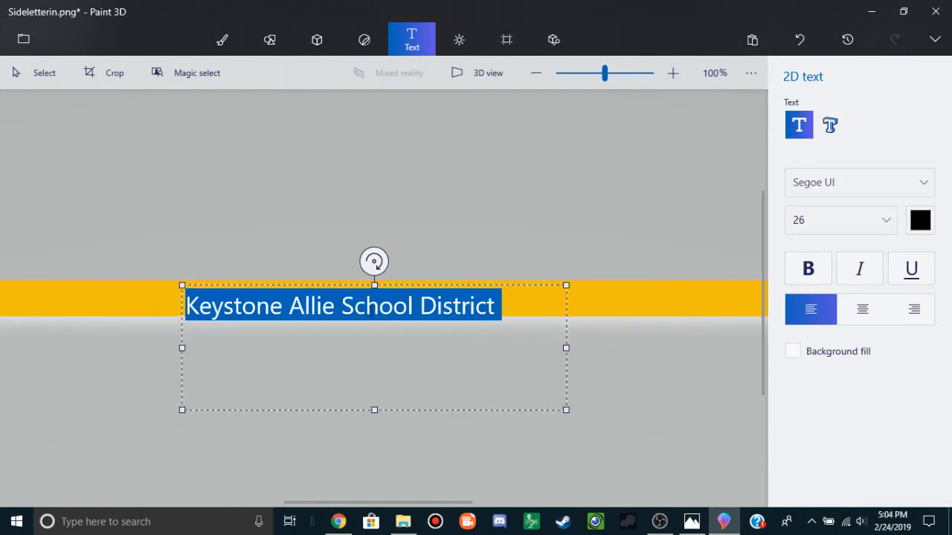
pyautogui.write('s')
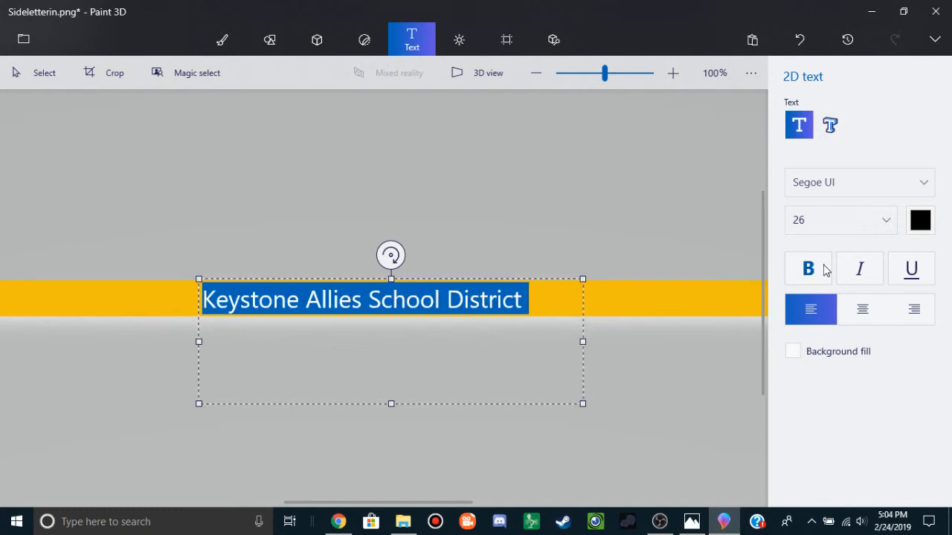
# Make the 'Keystone Allies School District' lettering bold and switch its font to Sigmar One.
pyautogui.click(807, 269)
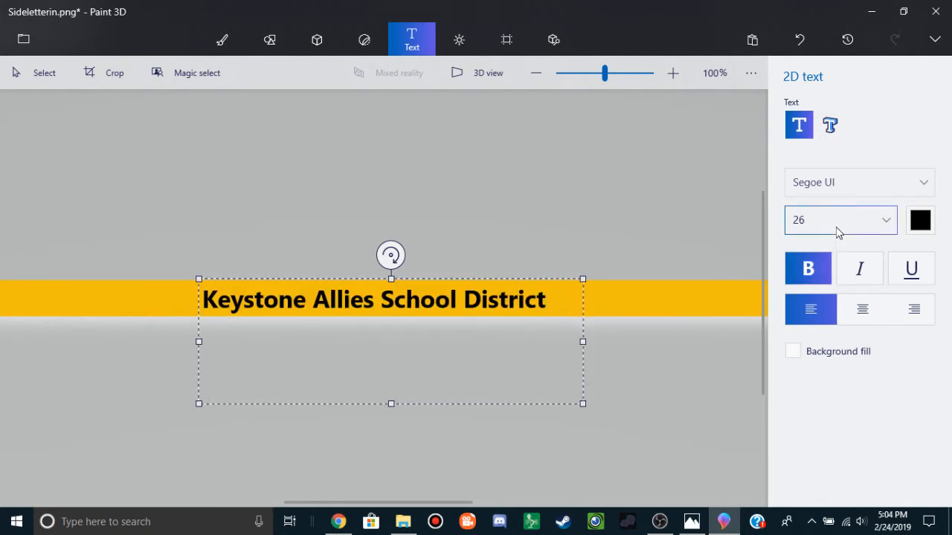
pyautogui.moveTo(838, 220)
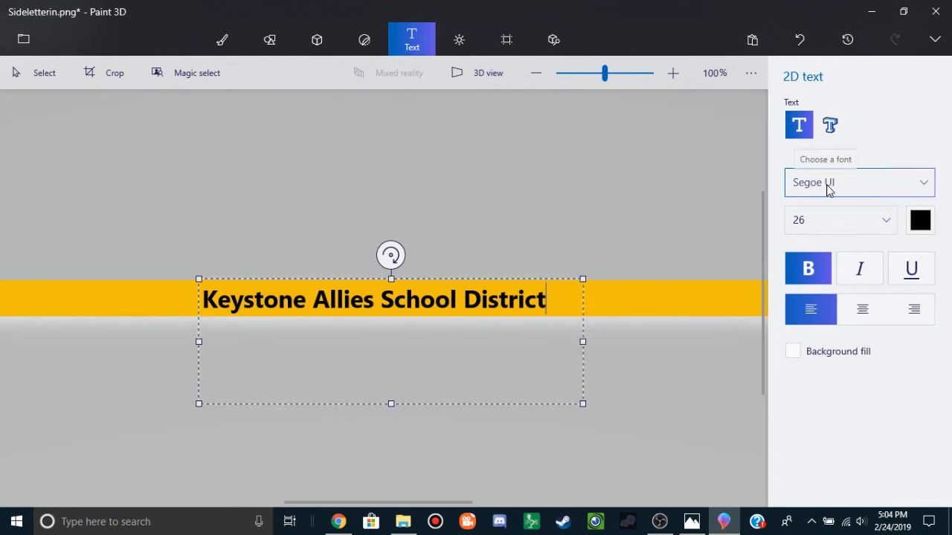
pyautogui.click(858, 182)
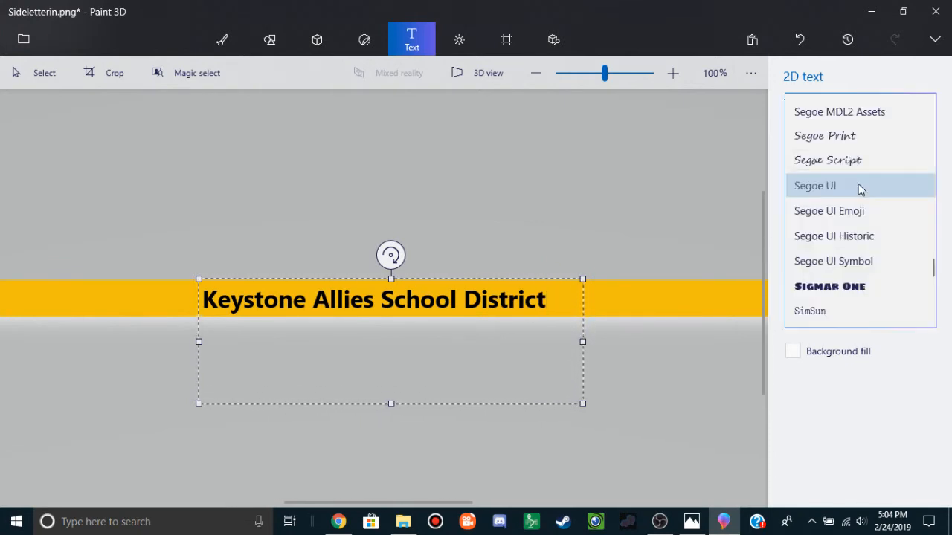
pyautogui.scroll(-3)
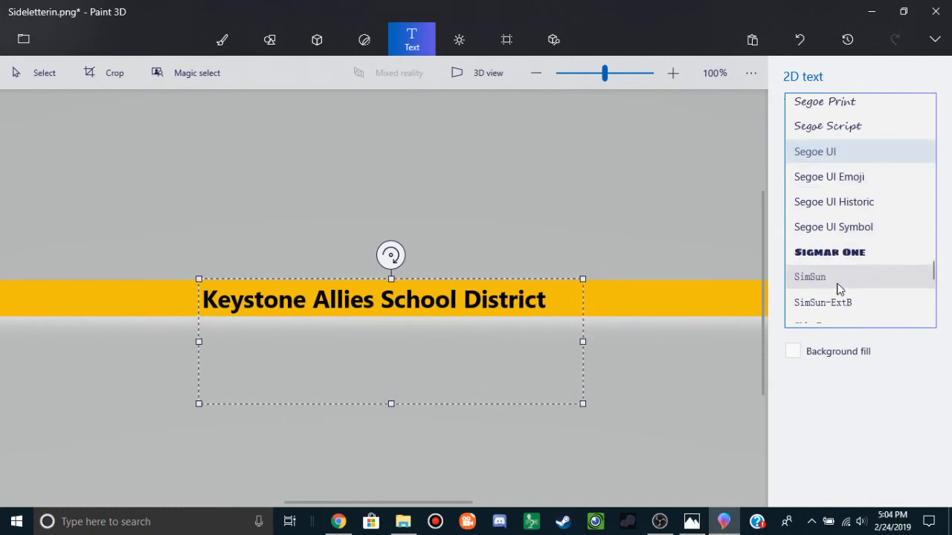
pyautogui.click(829, 251)
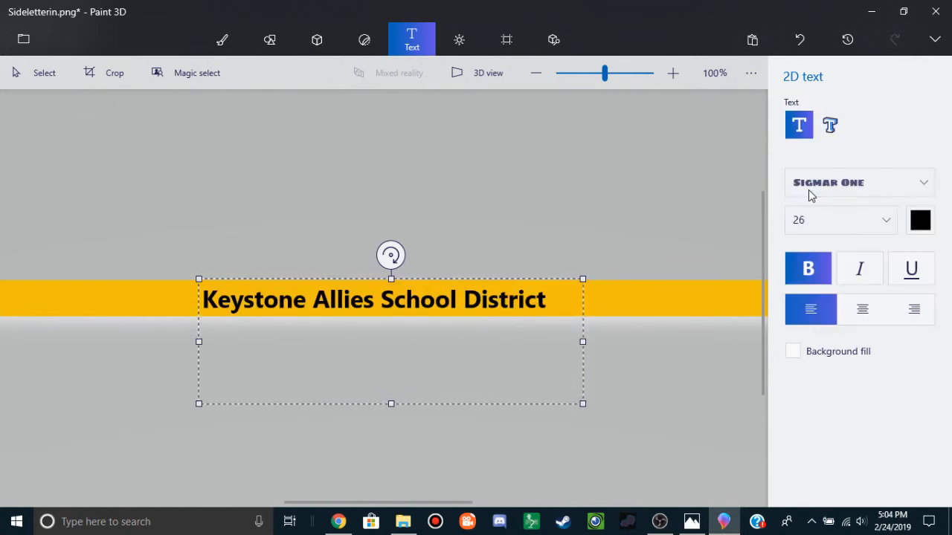
pyautogui.doubleClick(503, 299)
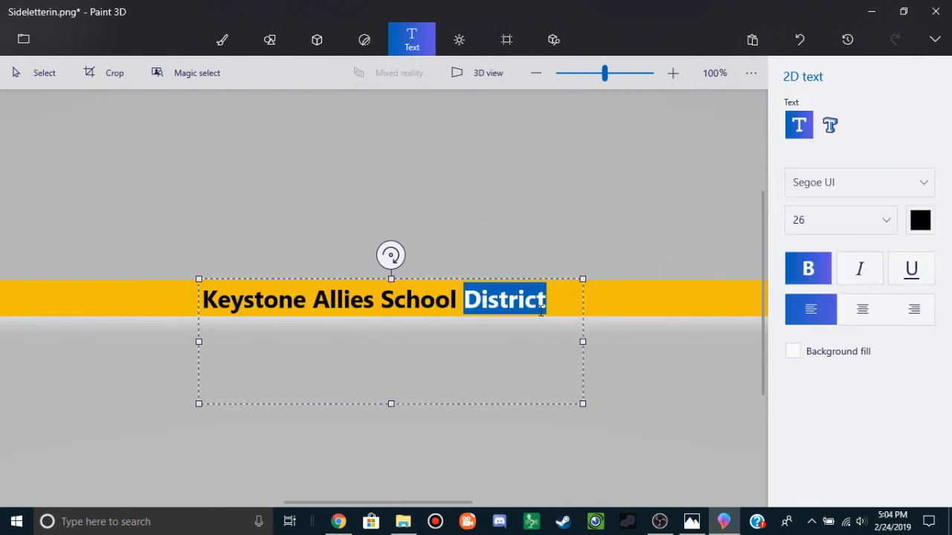
pyautogui.click(855, 182)
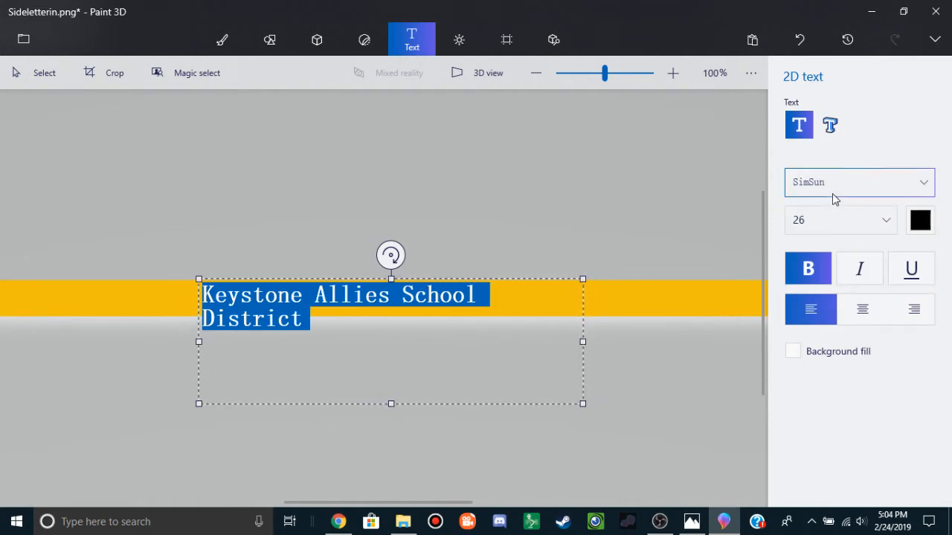
pyautogui.click(859, 182)
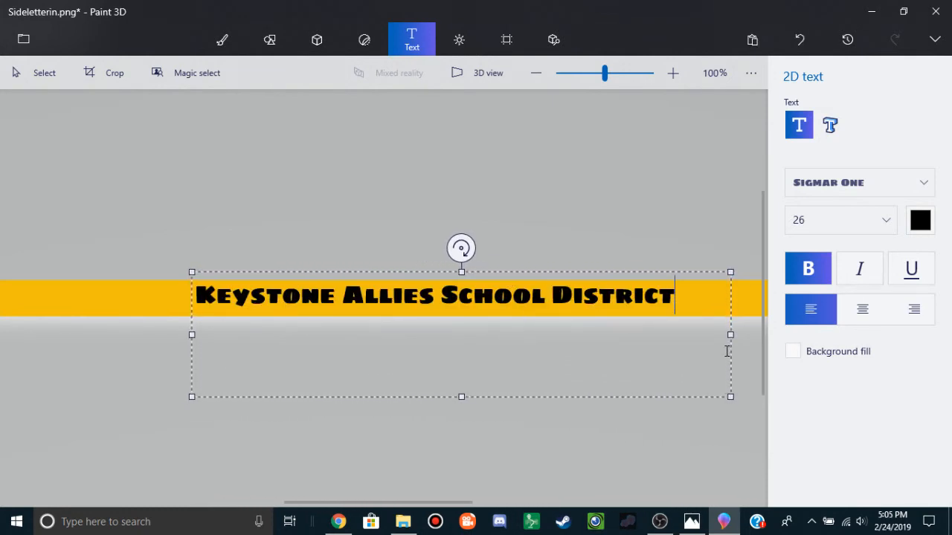
pyautogui.moveTo(488, 73)
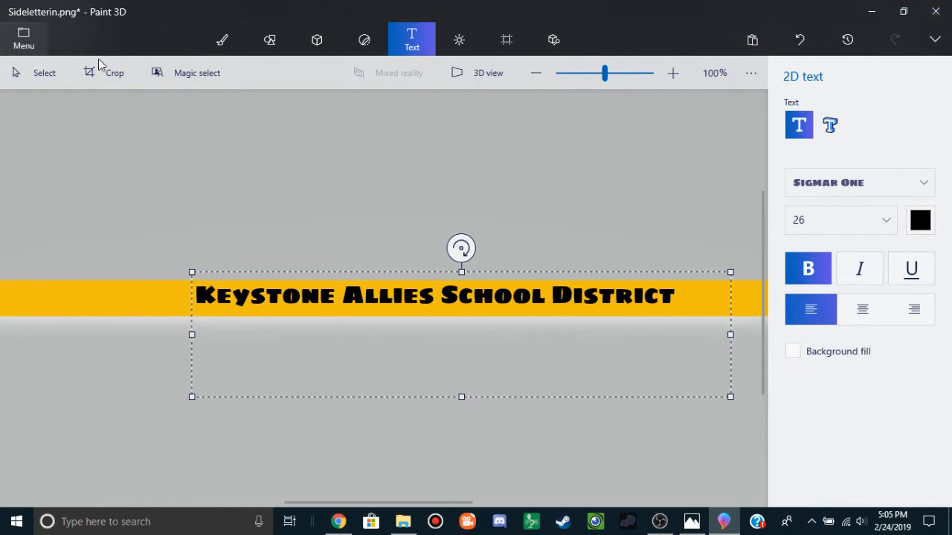
# Bring up the Save as image export settings, showing PNG at 1665 × 52 px.
pyautogui.click(23, 37)
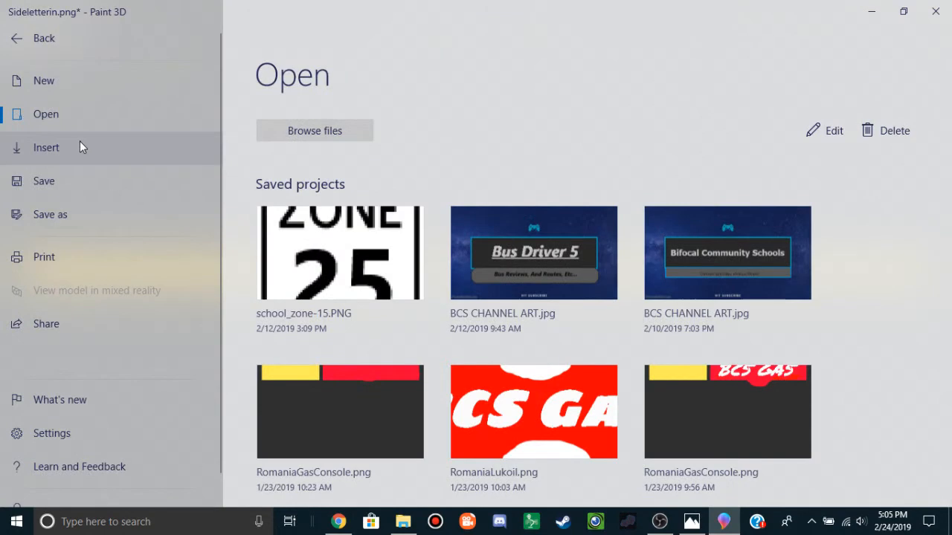
pyautogui.moveTo(64, 214)
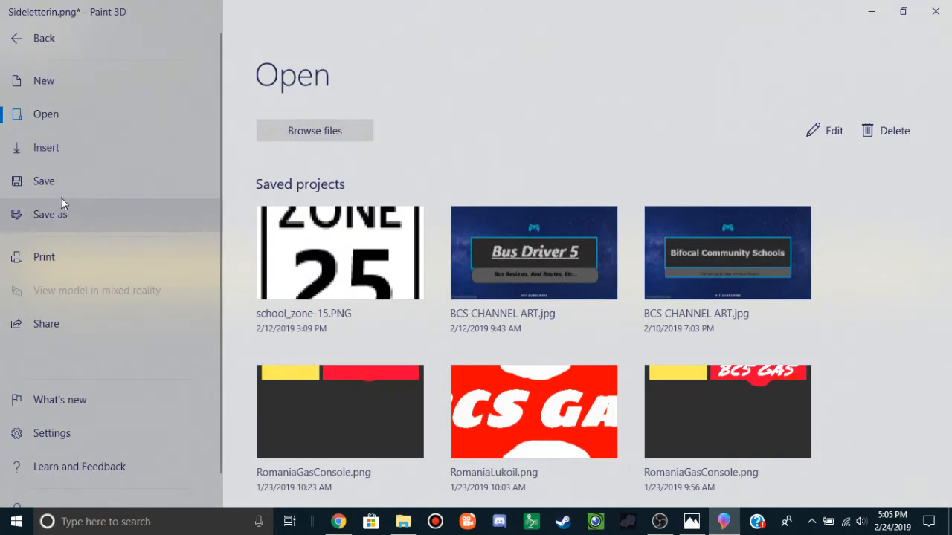
pyautogui.moveTo(61, 214)
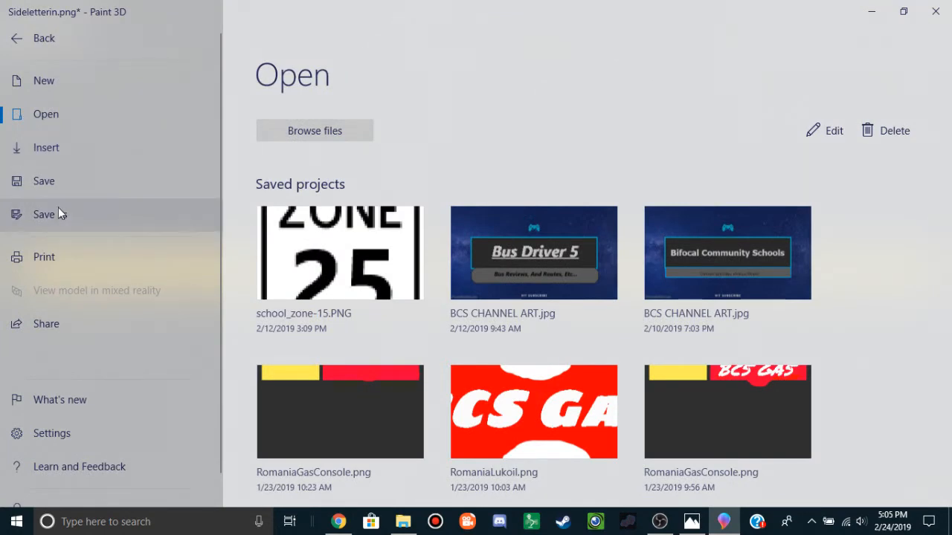
pyautogui.click(50, 215)
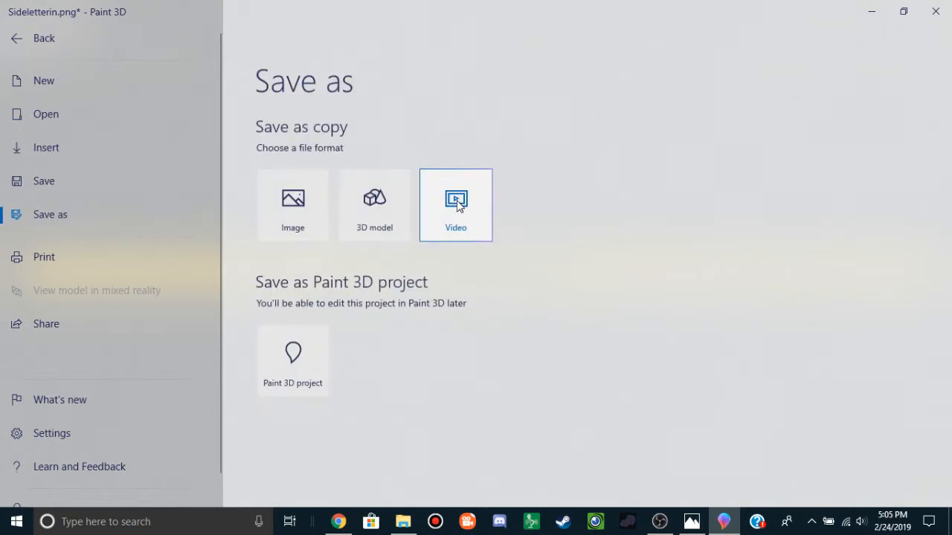
pyautogui.click(292, 205)
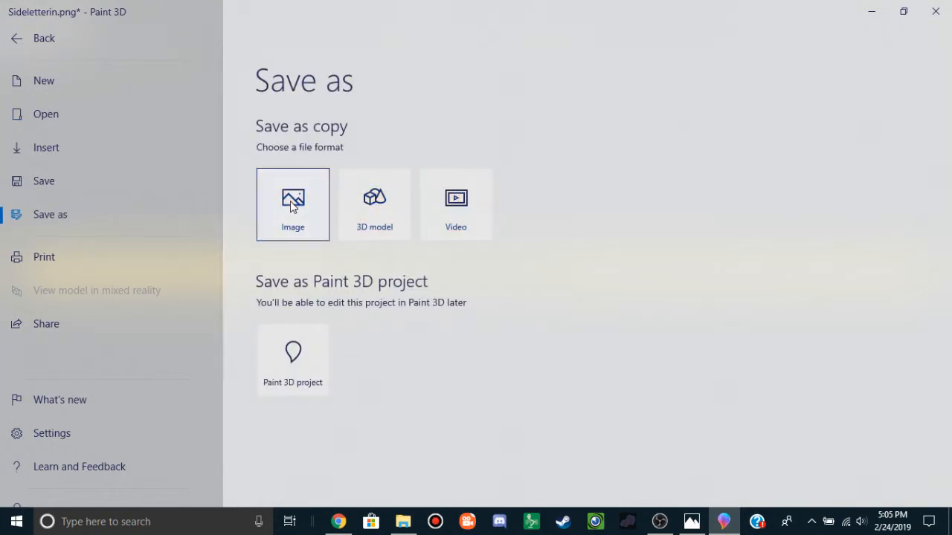
pyautogui.click(292, 205)
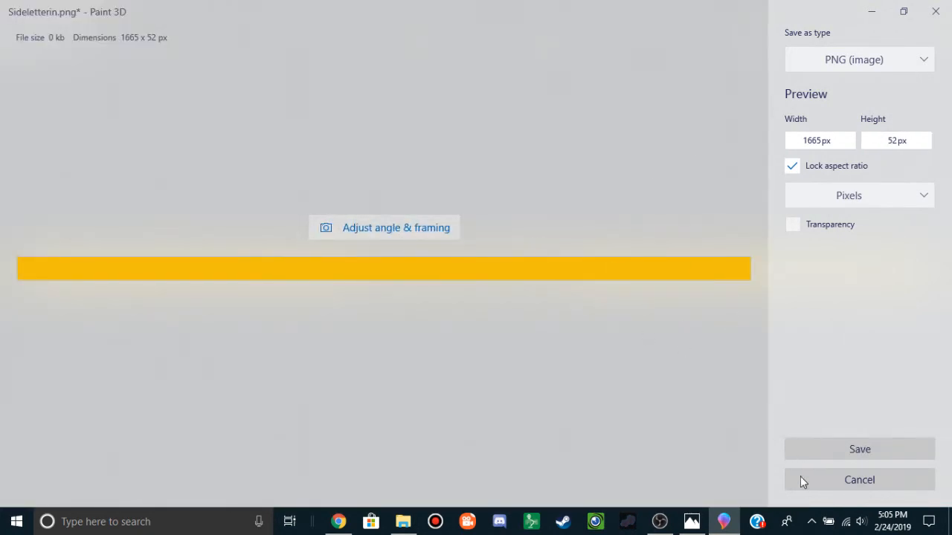
# Cancel the export, retype 'Keystone Allies School District' in a new text box, and centre it.
pyautogui.click(859, 479)
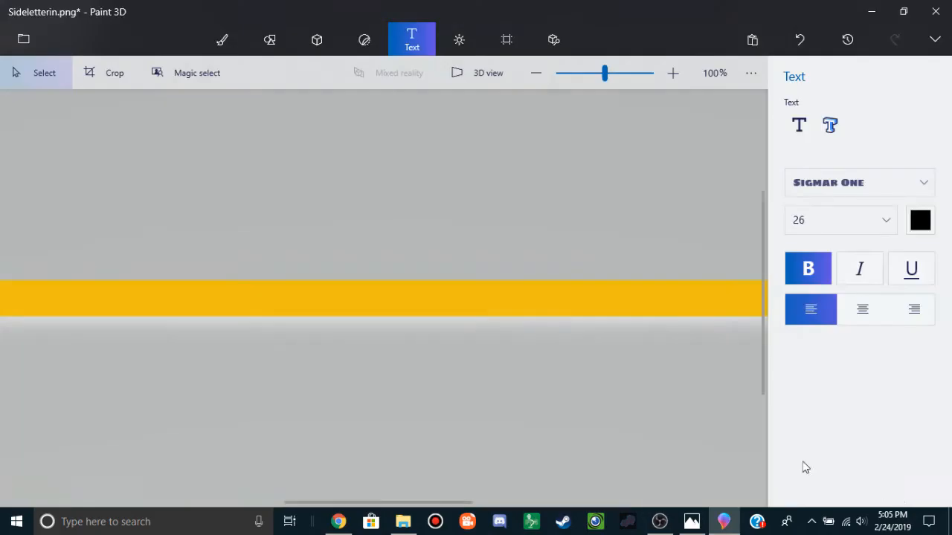
pyautogui.moveTo(351, 312)
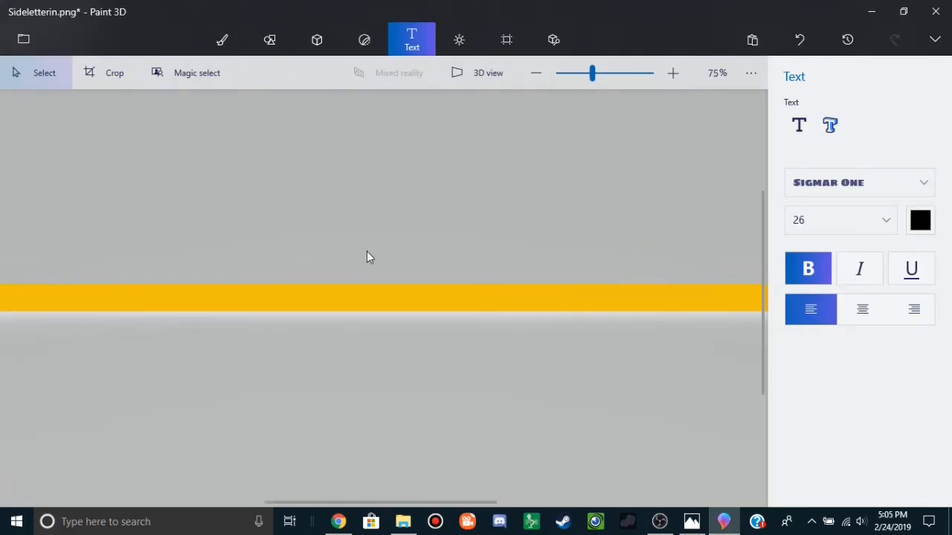
pyautogui.moveTo(688, 189)
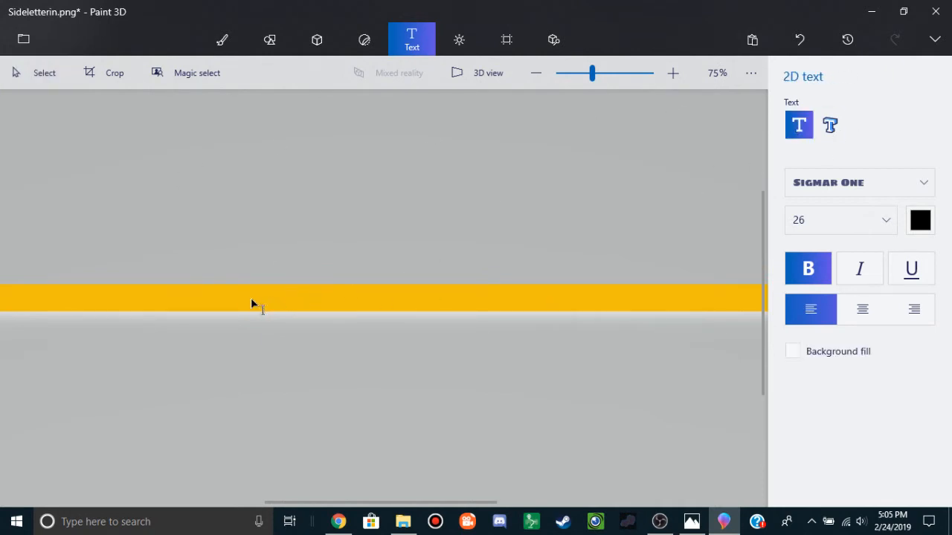
pyautogui.moveTo(253, 301); pyautogui.dragTo(609, 308)
pyautogui.write('Keystone Allies')
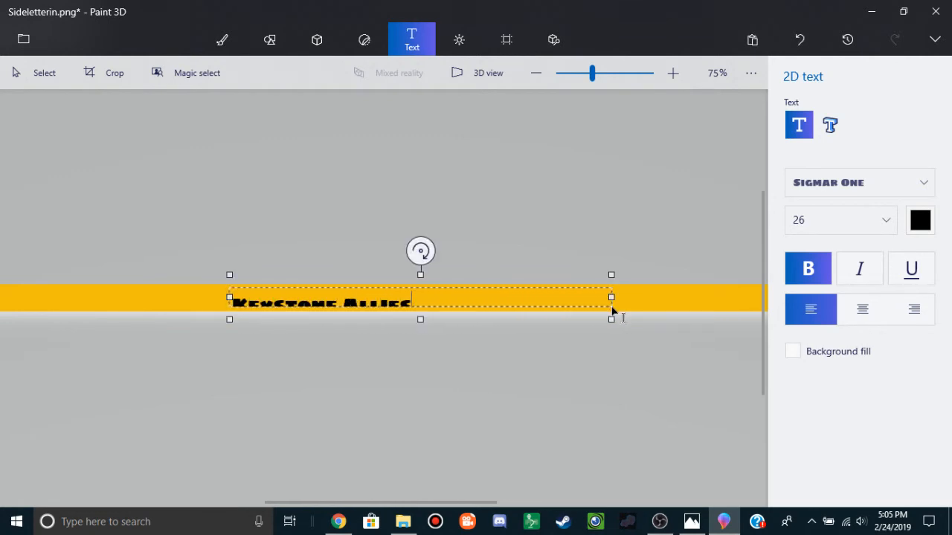
pyautogui.write('School')
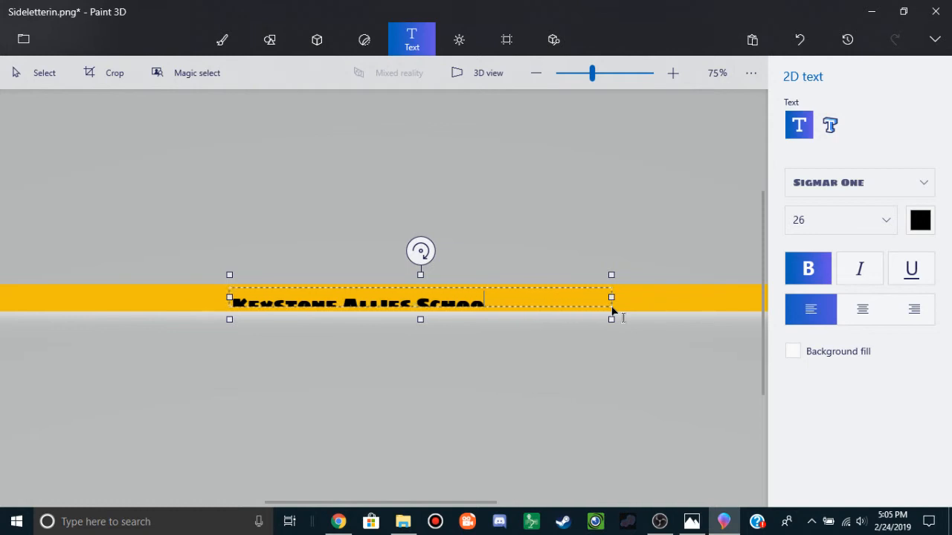
pyautogui.write('Di')
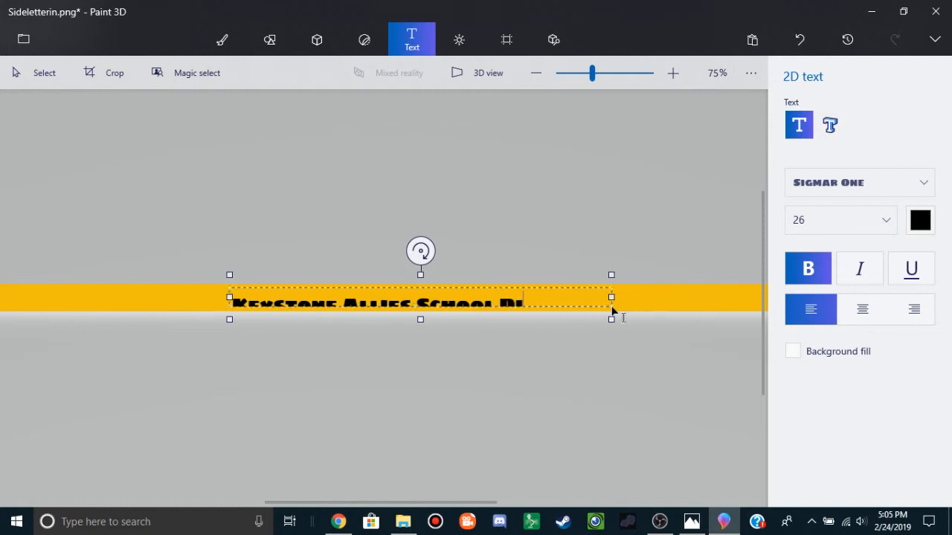
pyautogui.write('DISTRICT')
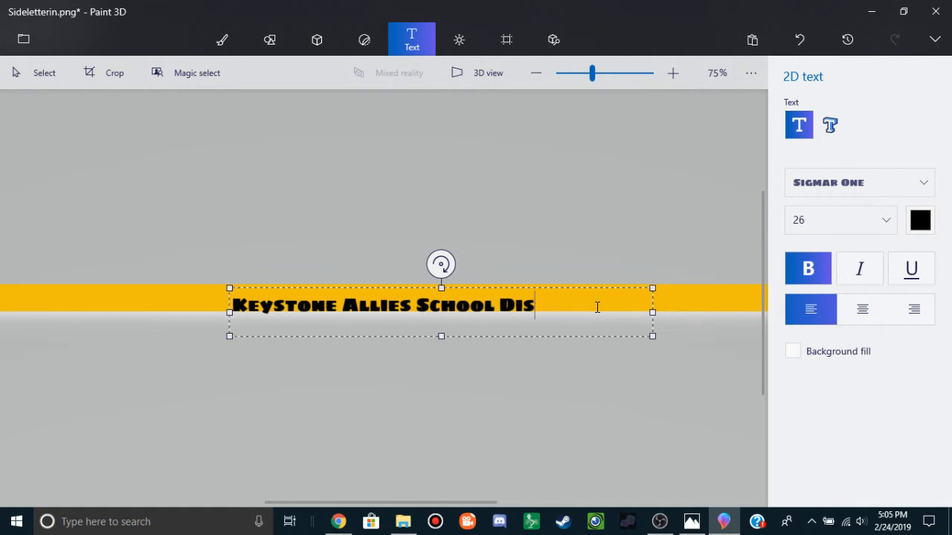
pyautogui.write('trict')
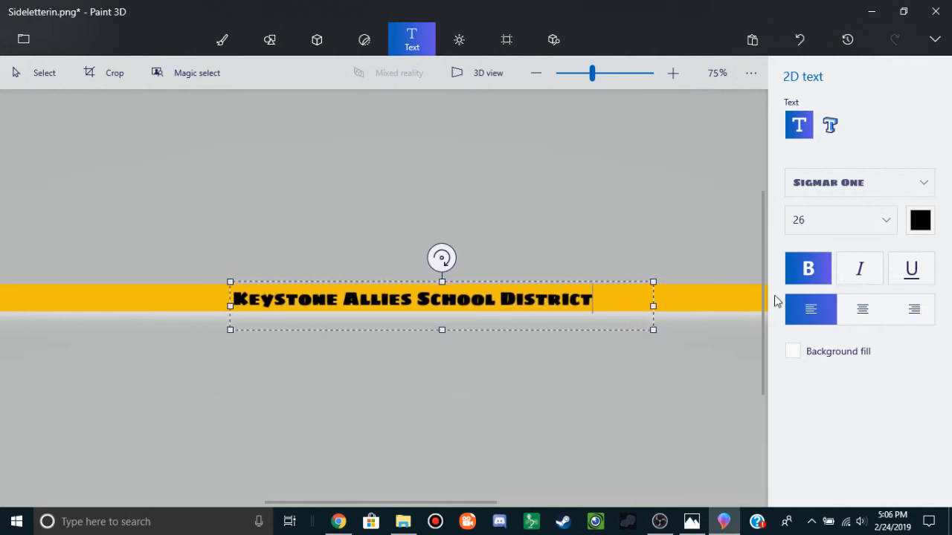
pyautogui.click(862, 309)
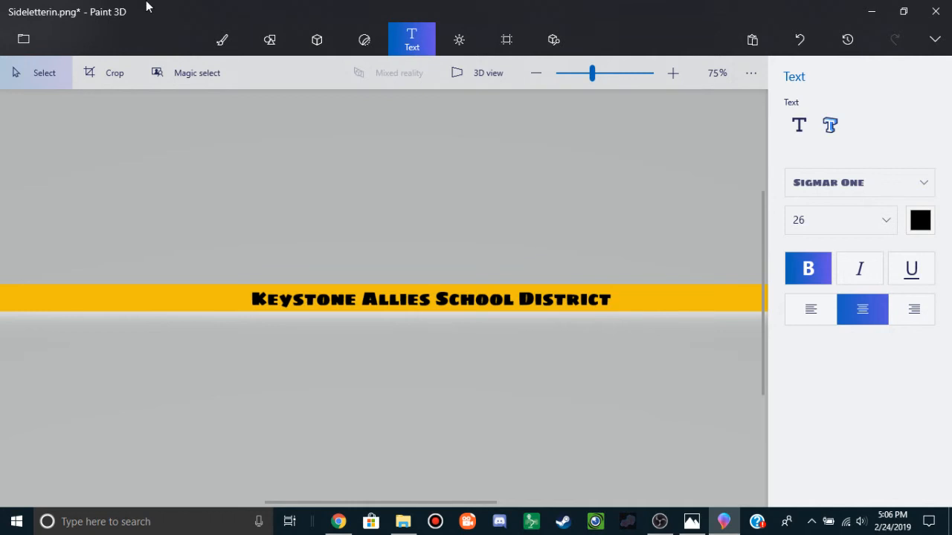
# Save a PNG copy named Sideletterin into the terrains folder.
pyautogui.click(23, 39)
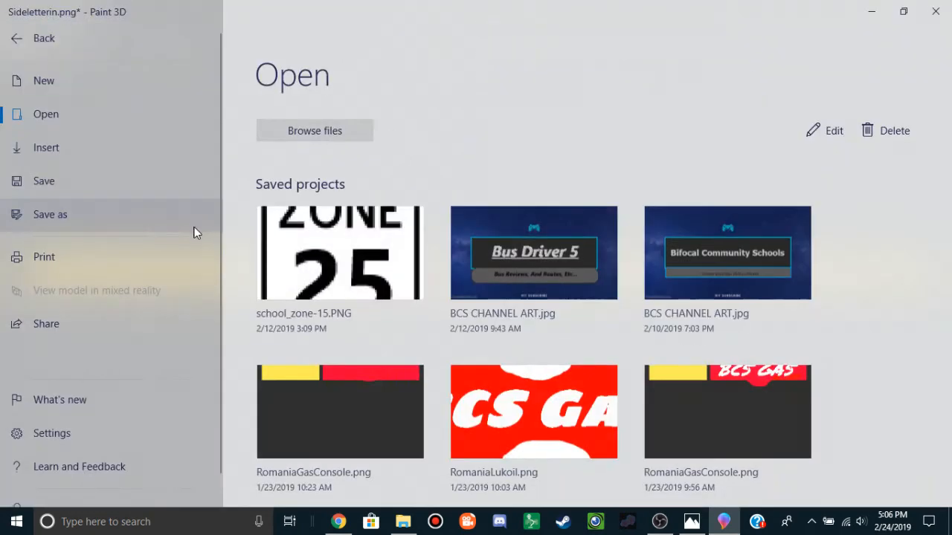
pyautogui.click(50, 214)
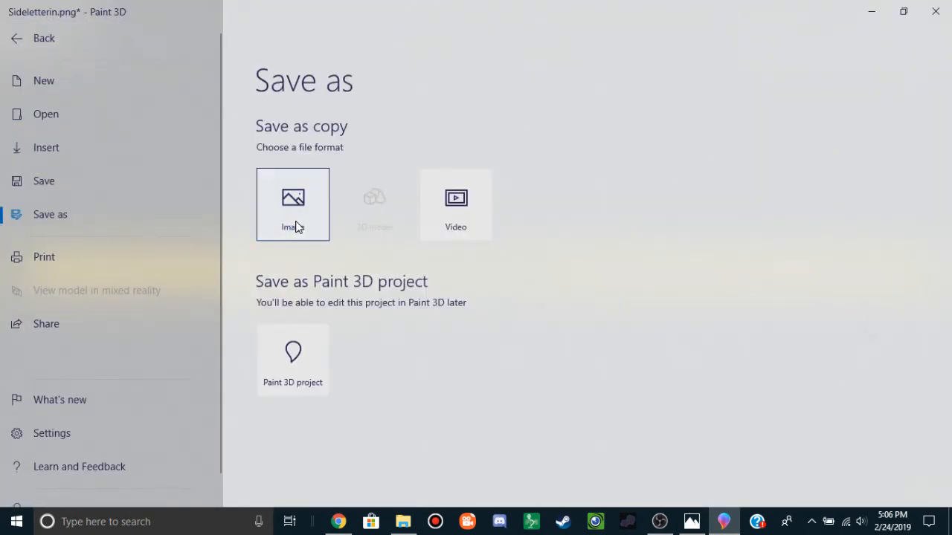
pyautogui.click(43, 38)
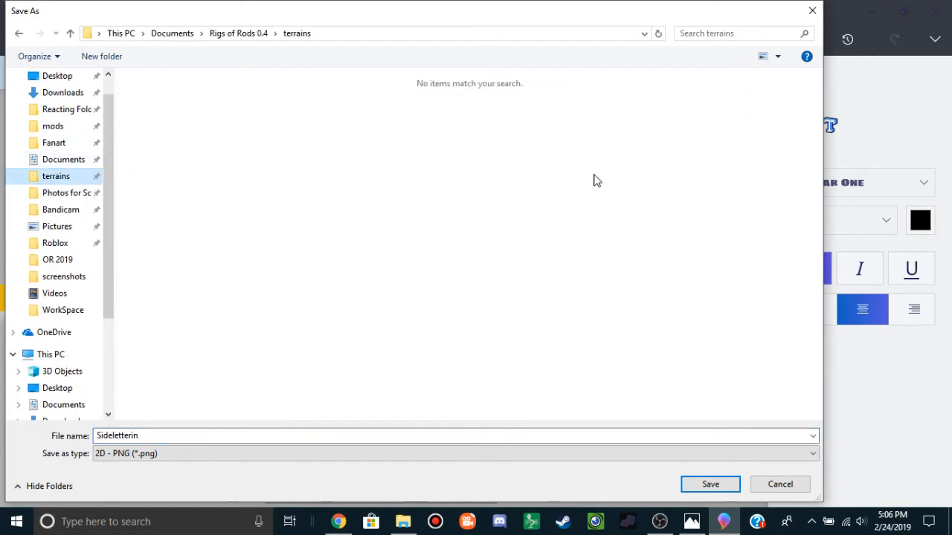
pyautogui.moveTo(475, 354)
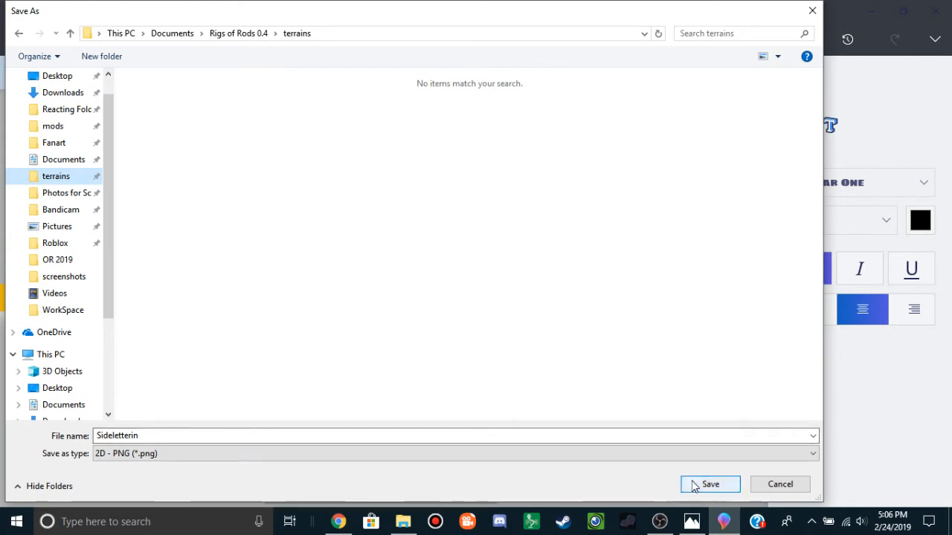
pyautogui.click(709, 483)
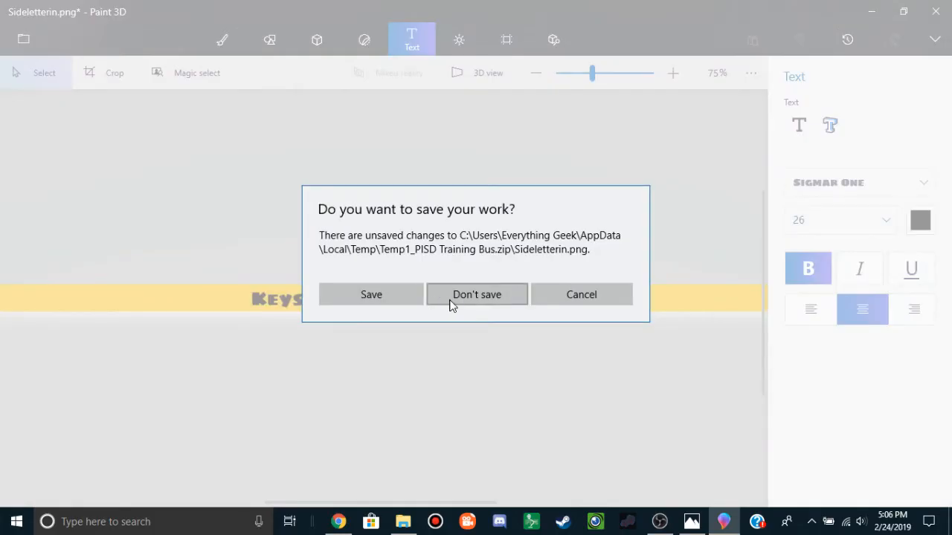
# Close Paint 3D without saving and select the KASD Training Bus zip in terrains.
pyautogui.click(476, 294)
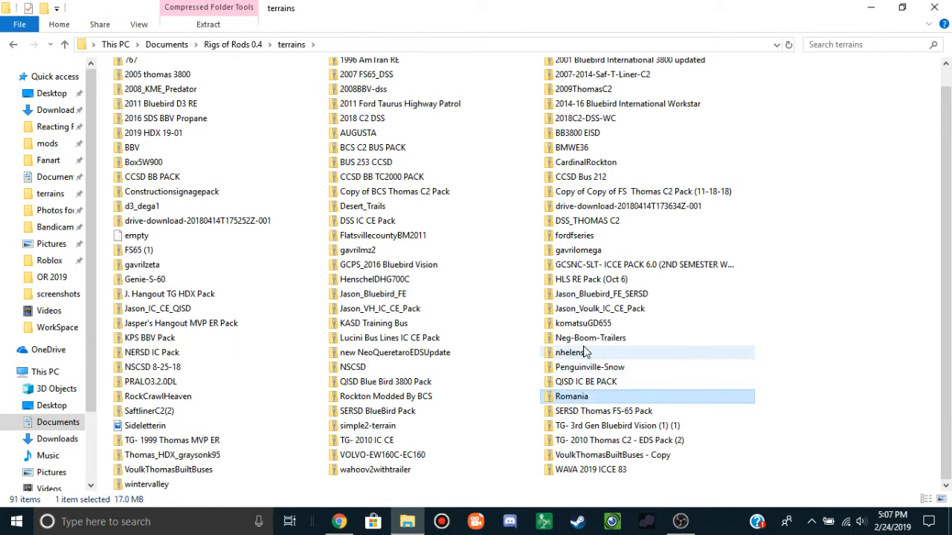
pyautogui.moveTo(571, 352)
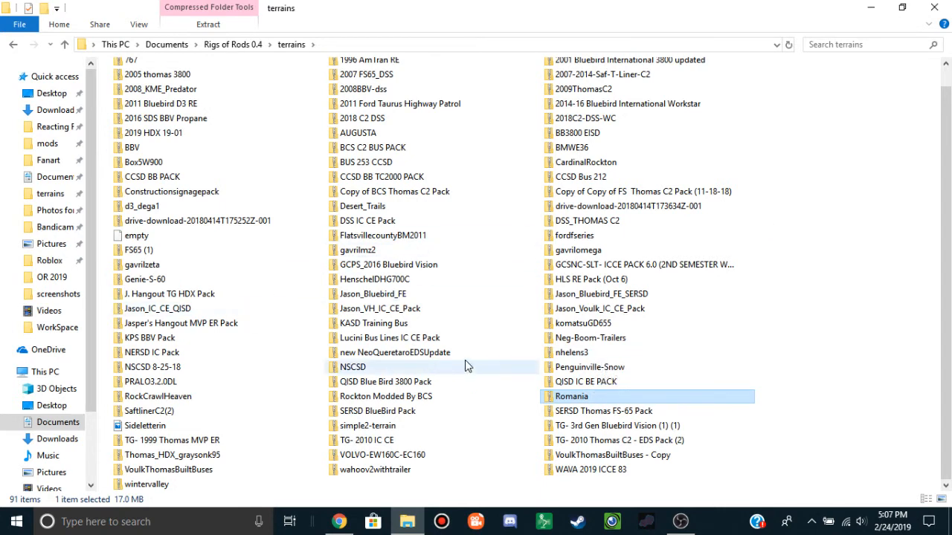
pyautogui.click(374, 322)
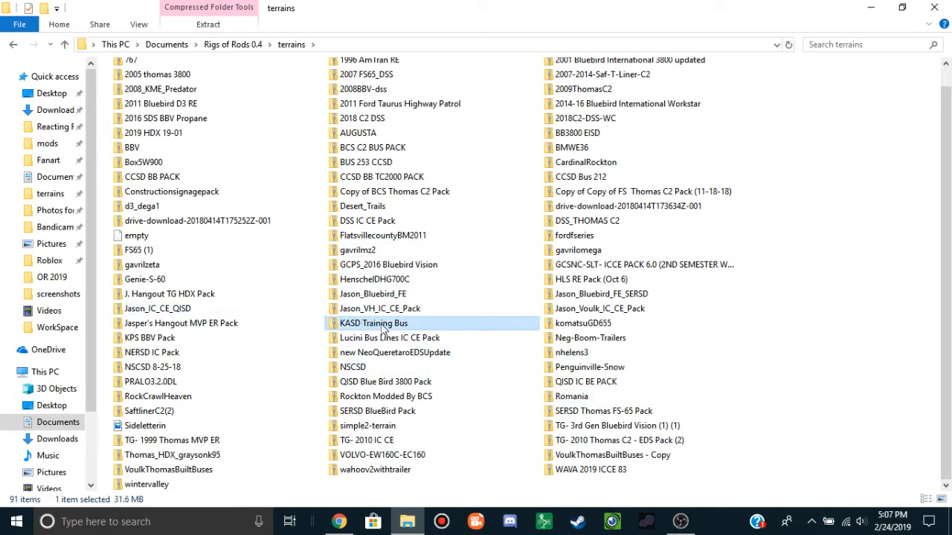
pyautogui.moveTo(385, 329)
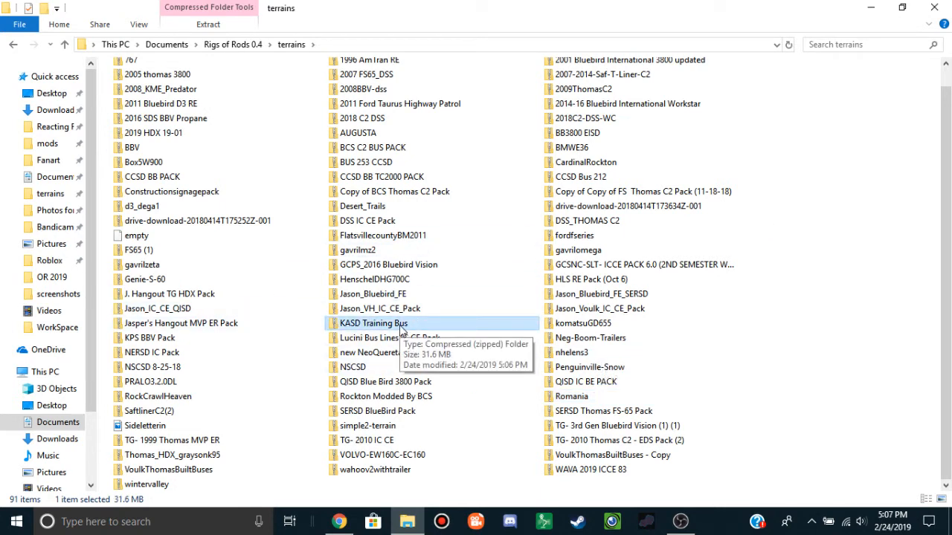
pyautogui.moveTo(702, 528)
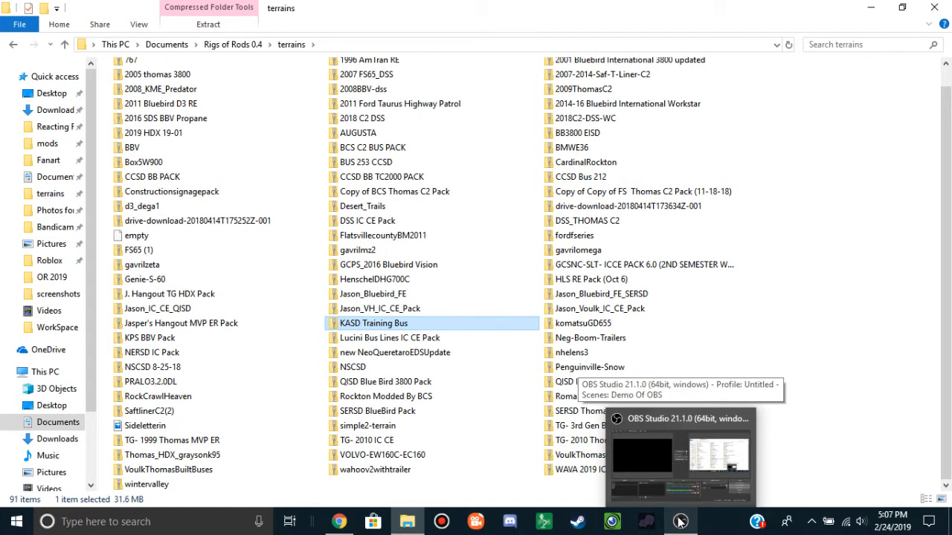
# In OBS, add a Video Capture Device webcam source to the Outro scene and hide it.
pyautogui.click(679, 521)
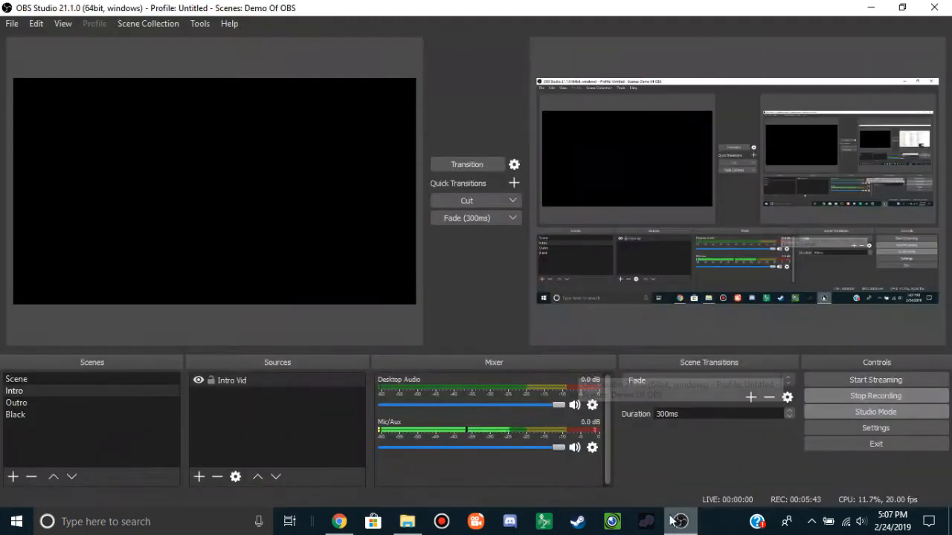
pyautogui.click(16, 402)
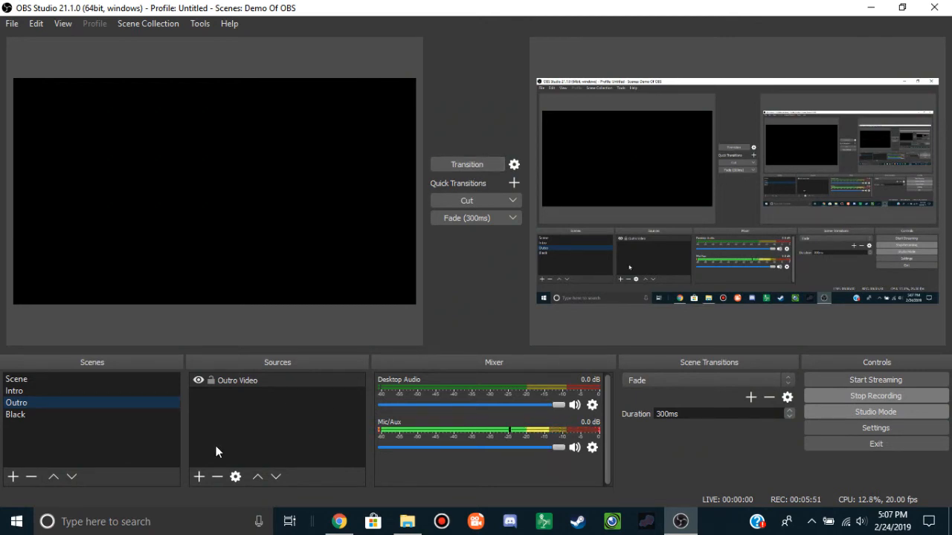
pyautogui.click(198, 476)
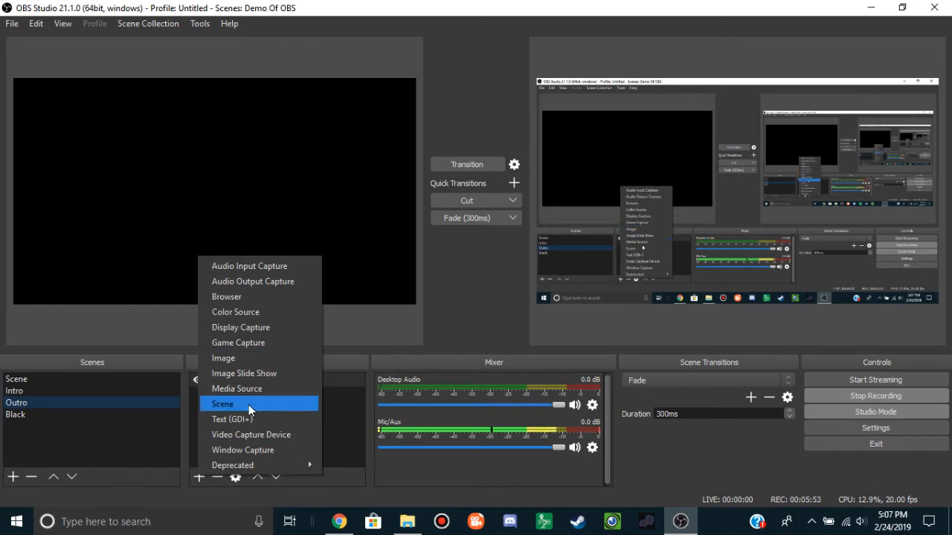
pyautogui.click(251, 435)
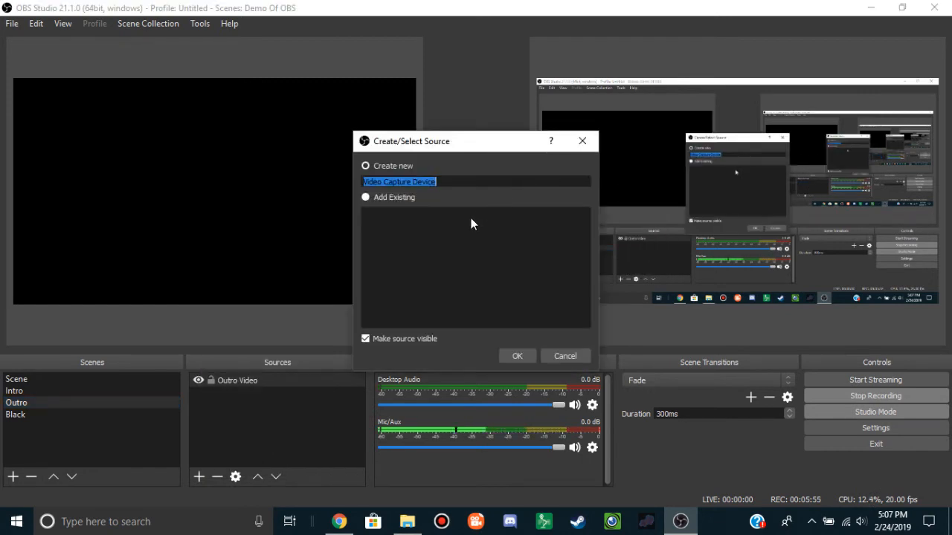
pyautogui.click(517, 357)
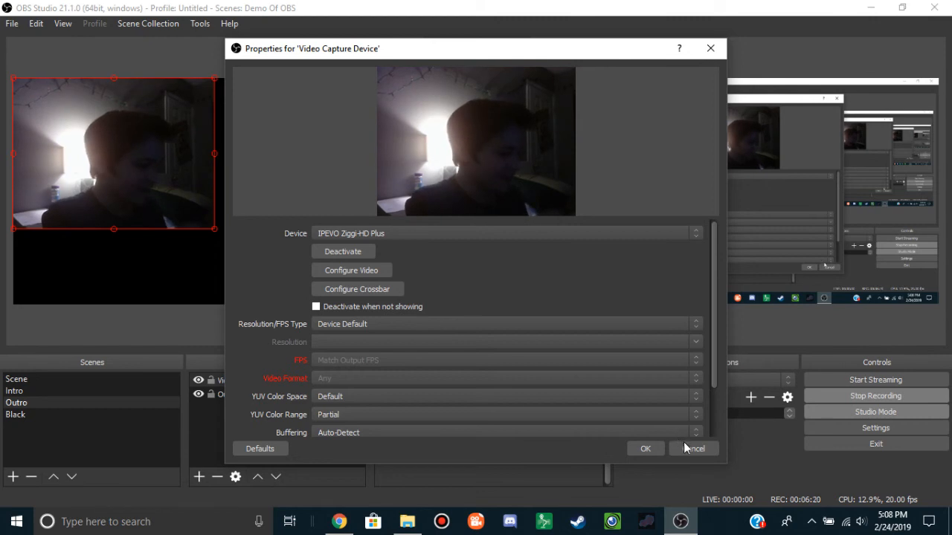
pyautogui.click(693, 448)
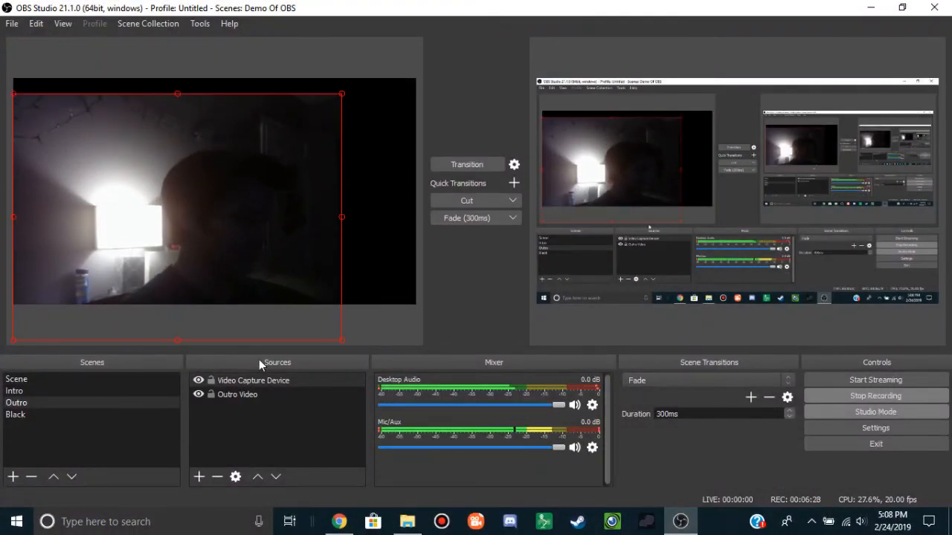
pyautogui.click(198, 380)
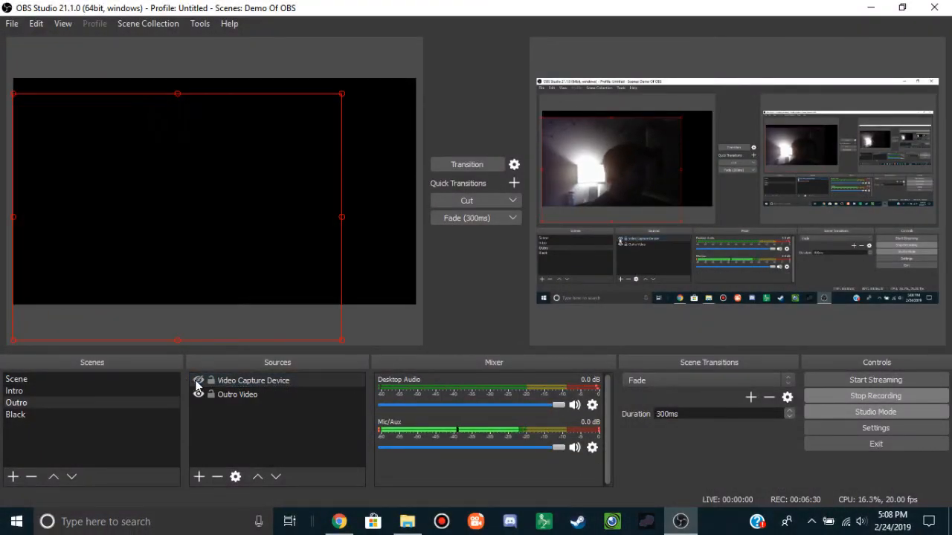